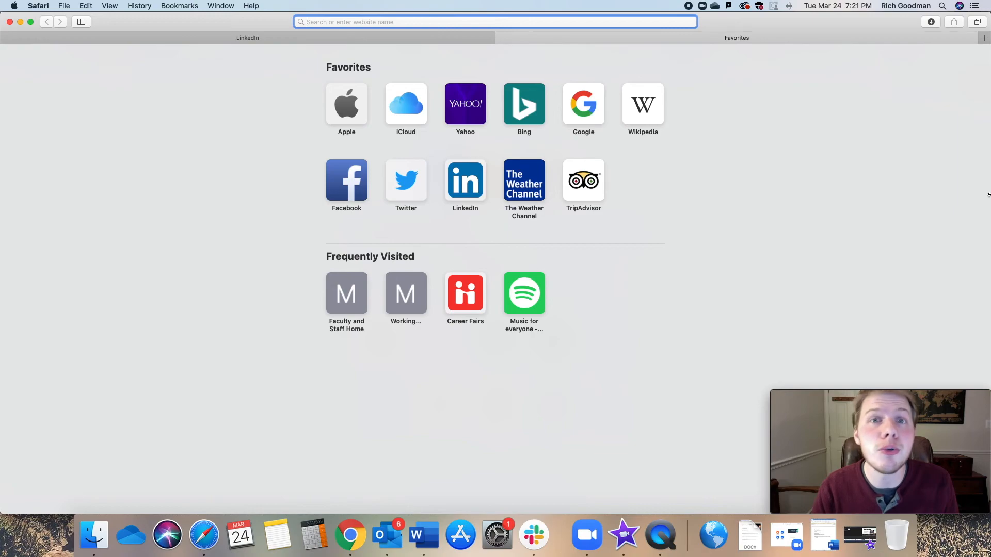
# Step: Go to ceo.mcdaniel.edu and head to Handshake's 'Schedule an appointment' from the page
pyautogui.write('ceo.mcdaniel.edu')
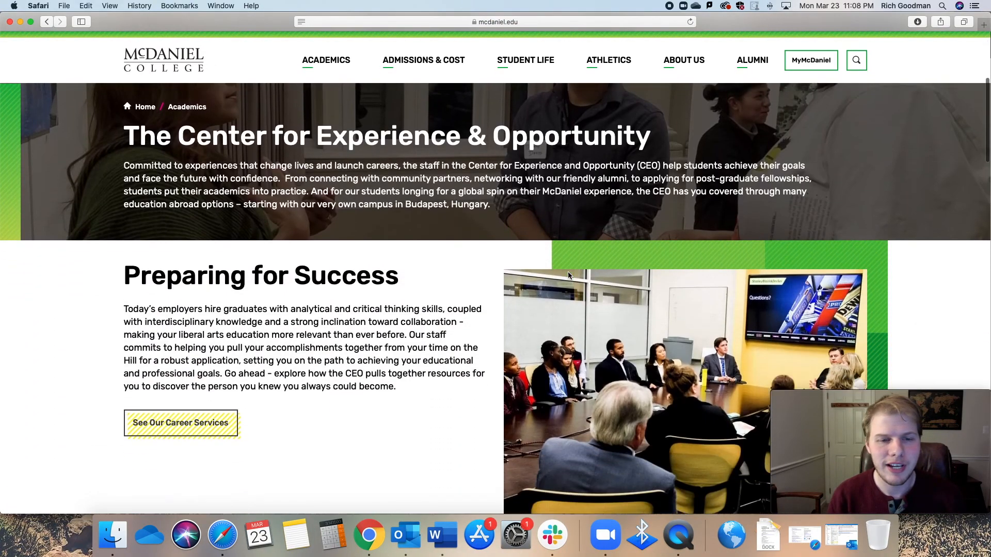
pyautogui.scroll(-3)
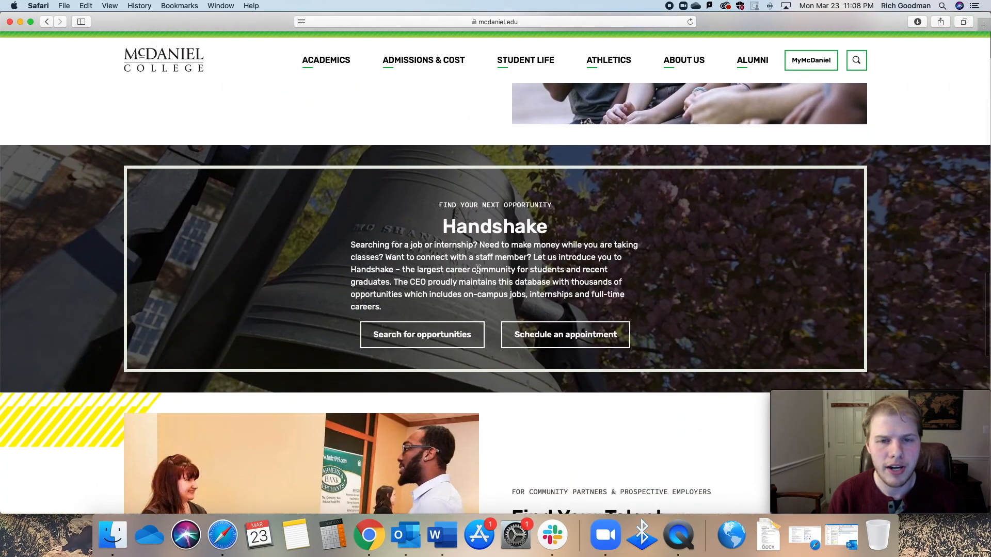
pyautogui.click(565, 335)
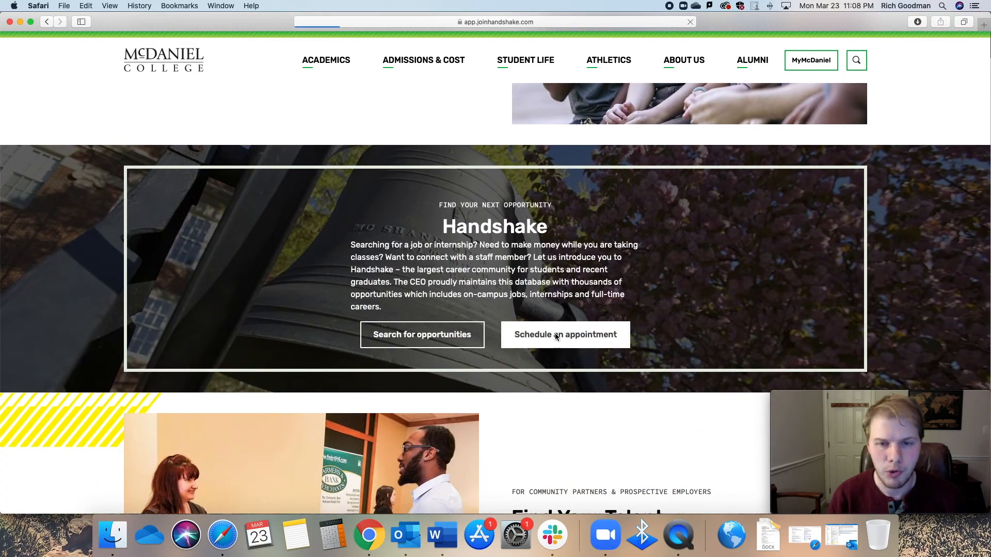
pyautogui.click(565, 335)
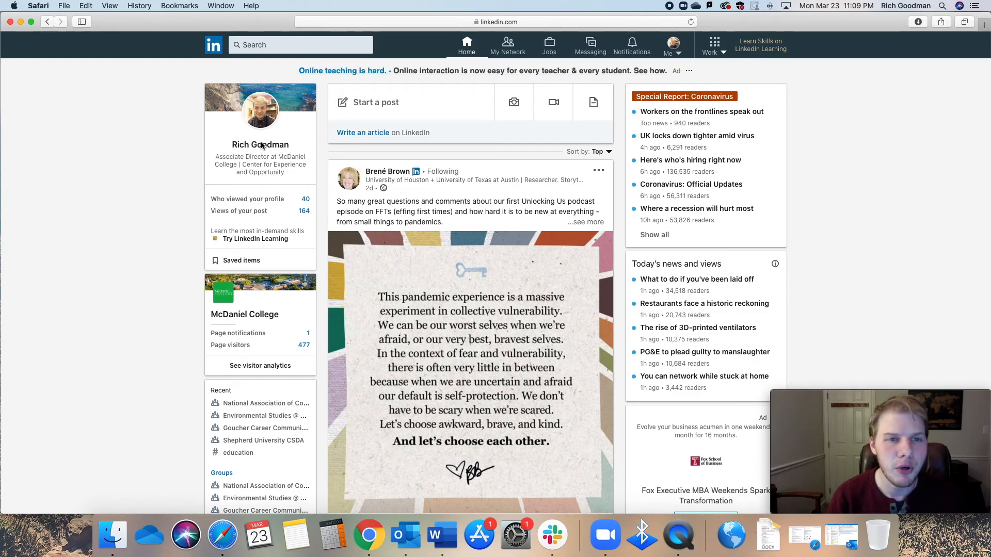
# Step: Open your own profile from the feed sidebar, look it over, then bring up the profile photo editor
pyautogui.click(259, 144)
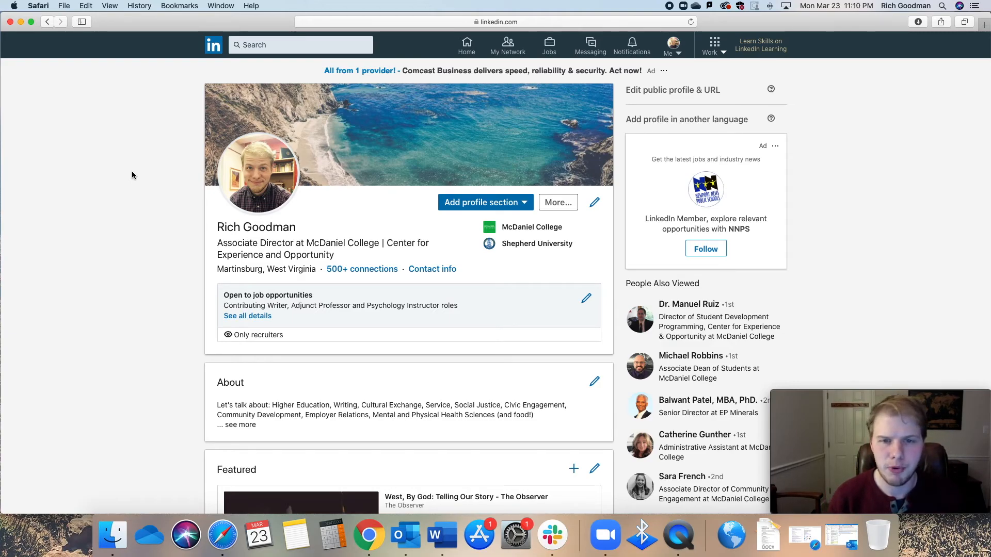
pyautogui.moveTo(172, 196)
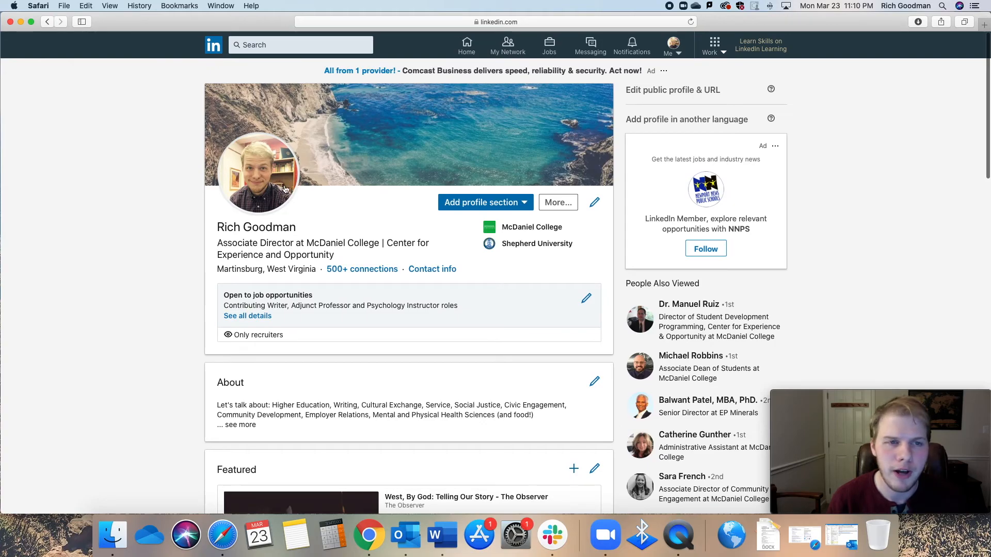
pyautogui.scroll(-3)
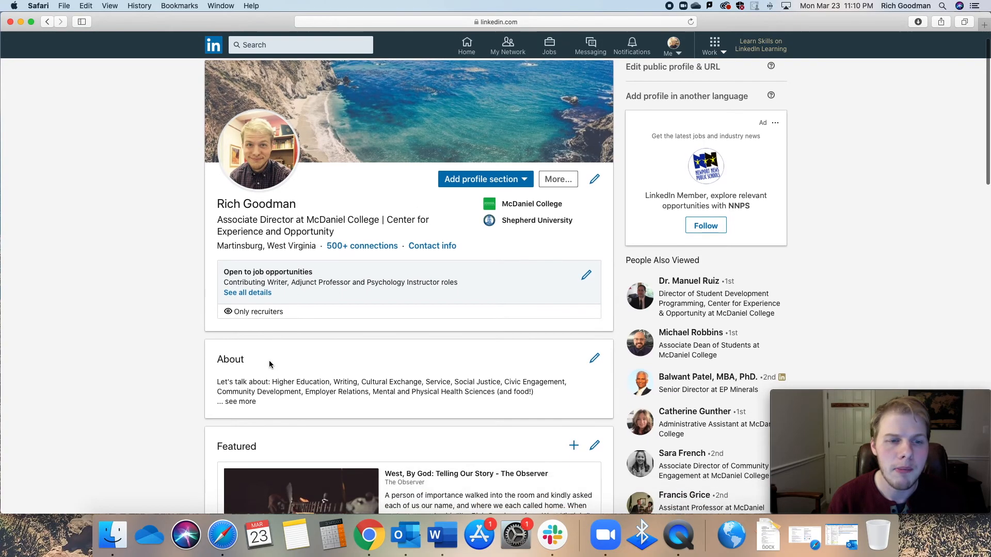
pyautogui.scroll(-3)
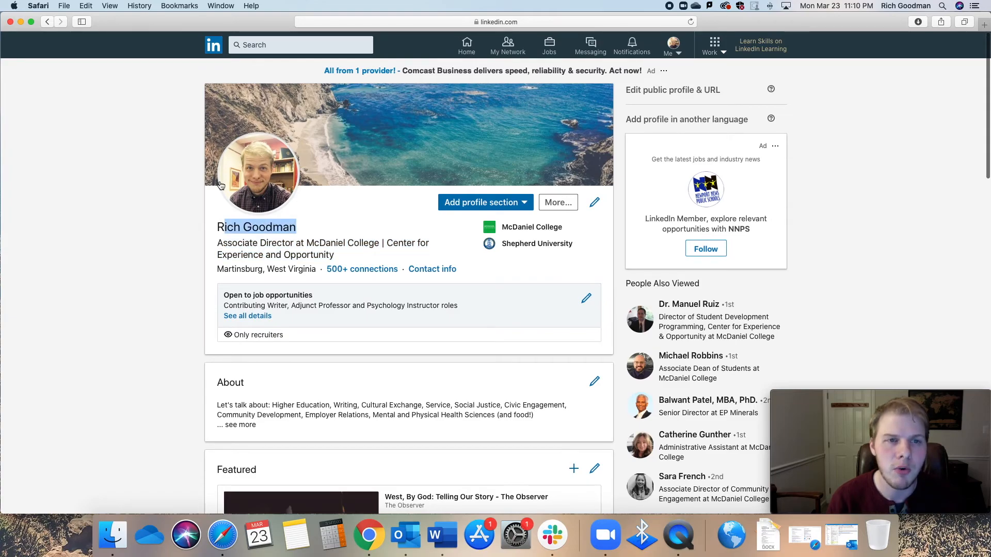
pyautogui.click(257, 173)
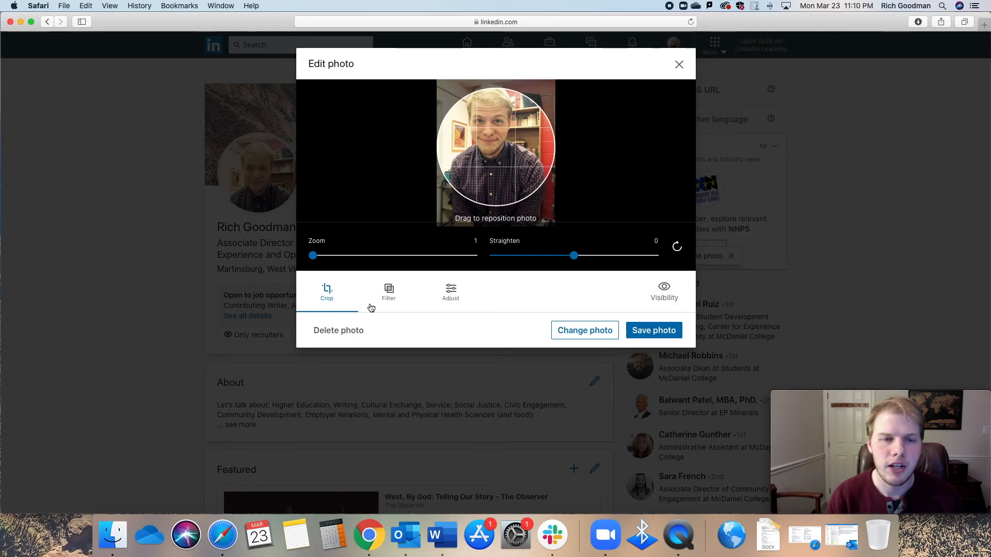
pyautogui.click(679, 64)
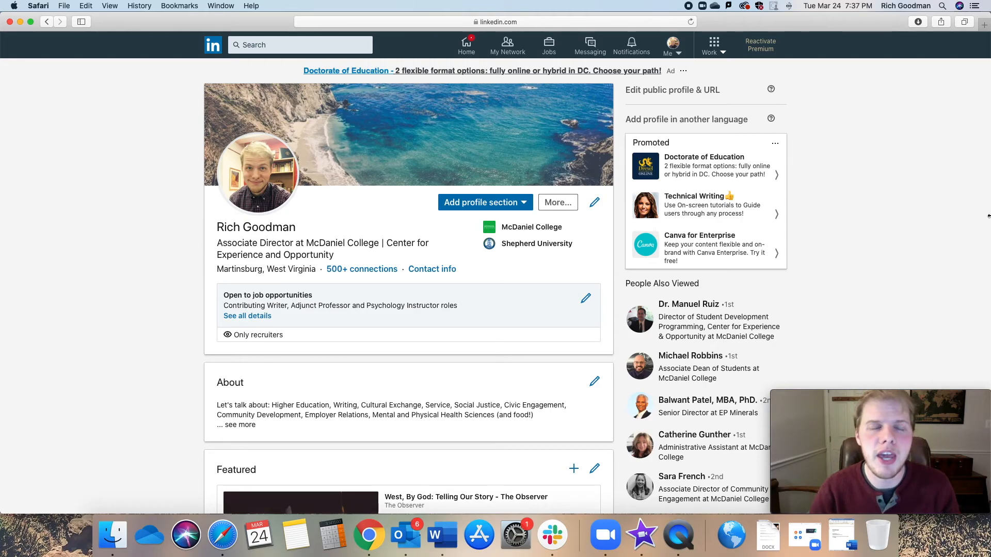
pyautogui.moveTo(315, 179)
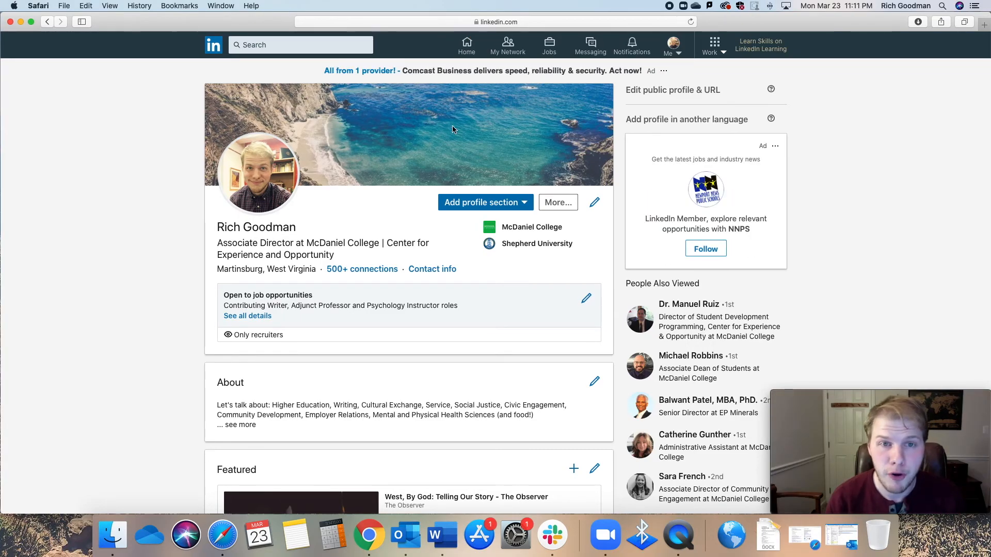
pyautogui.moveTo(116, 182)
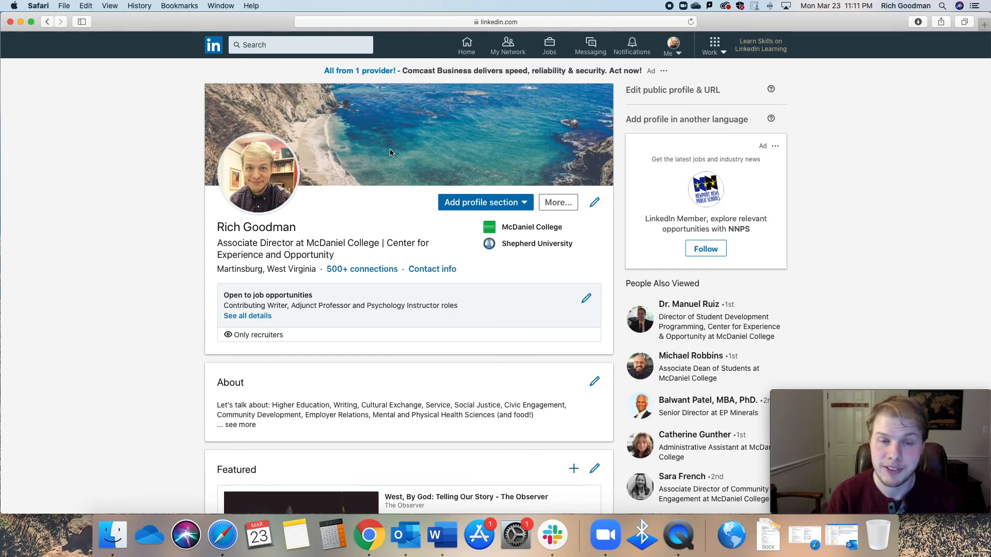
pyautogui.scroll(-3)
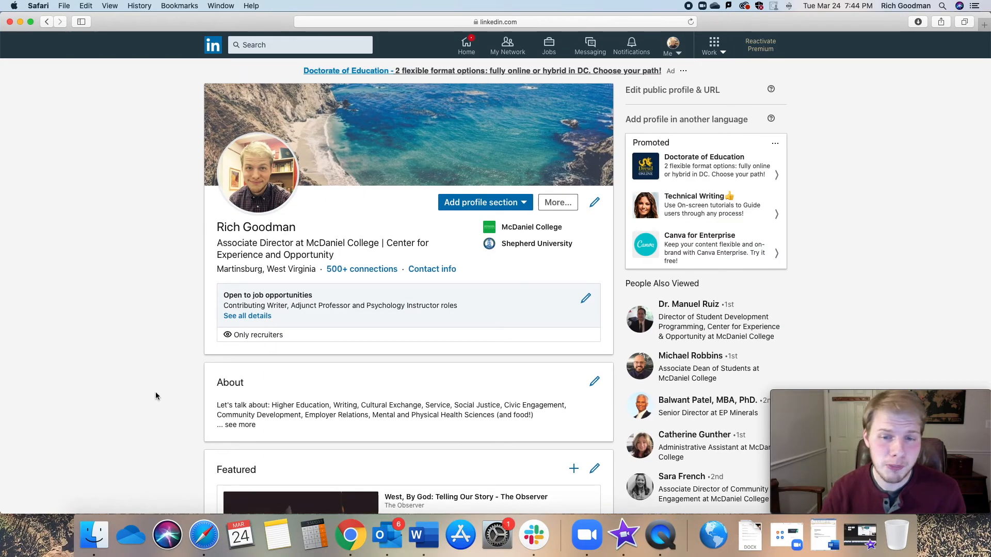
pyautogui.moveTo(960, 203)
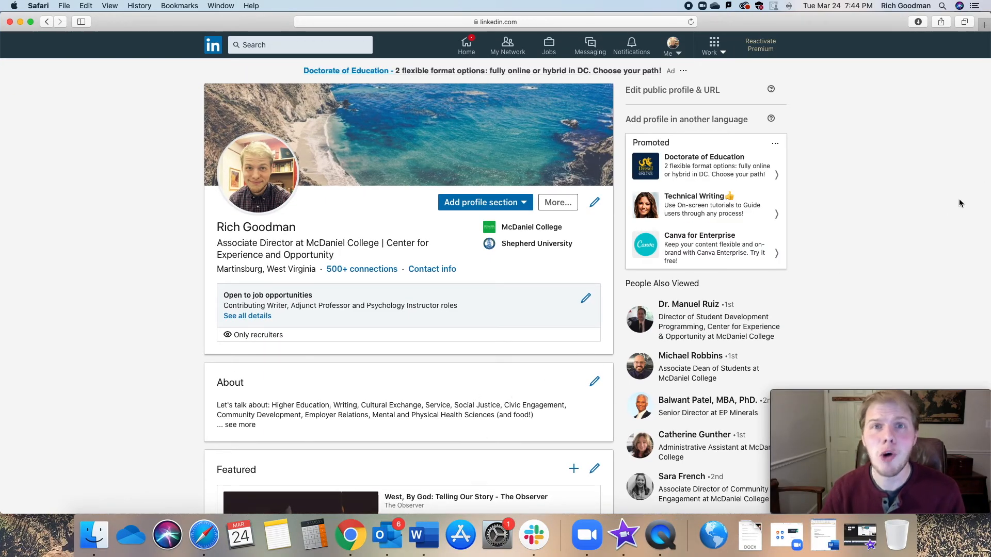
# Step: Review the expanded About summary with pronouns, MBTI, CliftonStrengths, True Colors and travel link
pyautogui.scroll(-3)
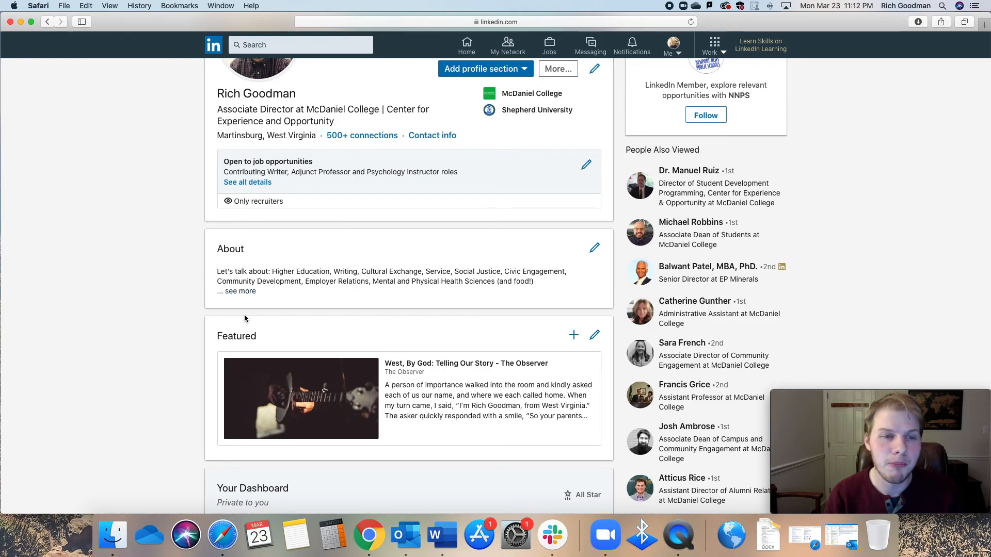
pyautogui.scroll(-3)
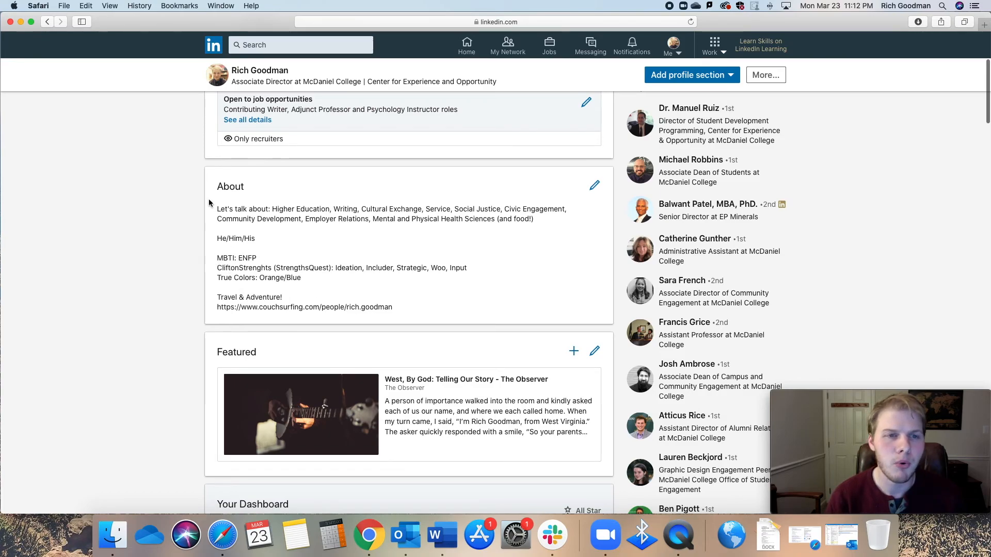
pyautogui.scroll(3)
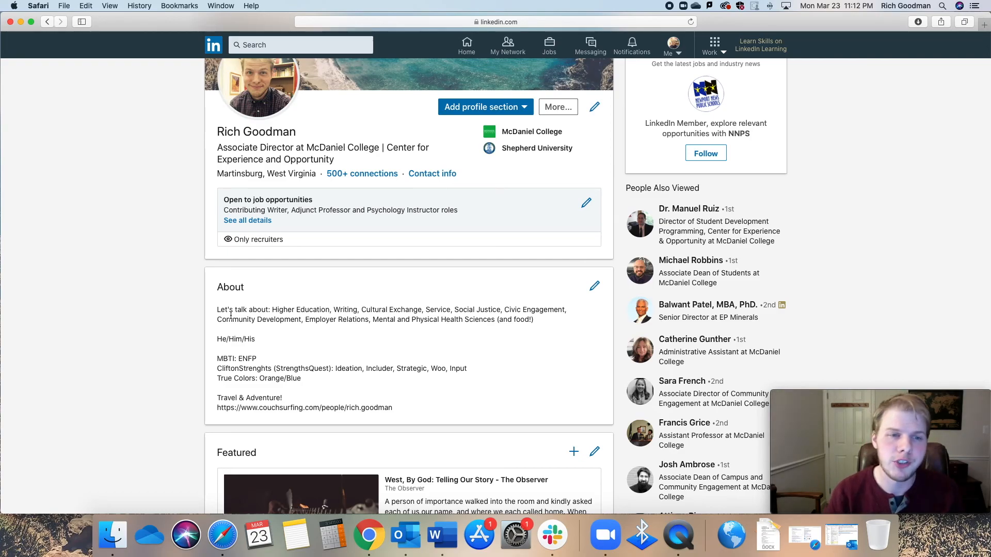
pyautogui.scroll(-3)
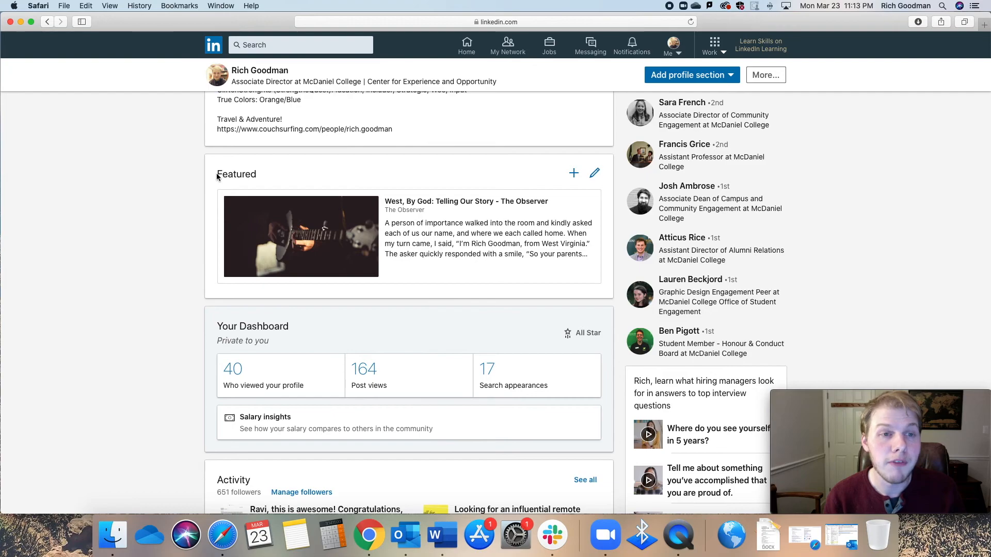
pyautogui.scroll(-3)
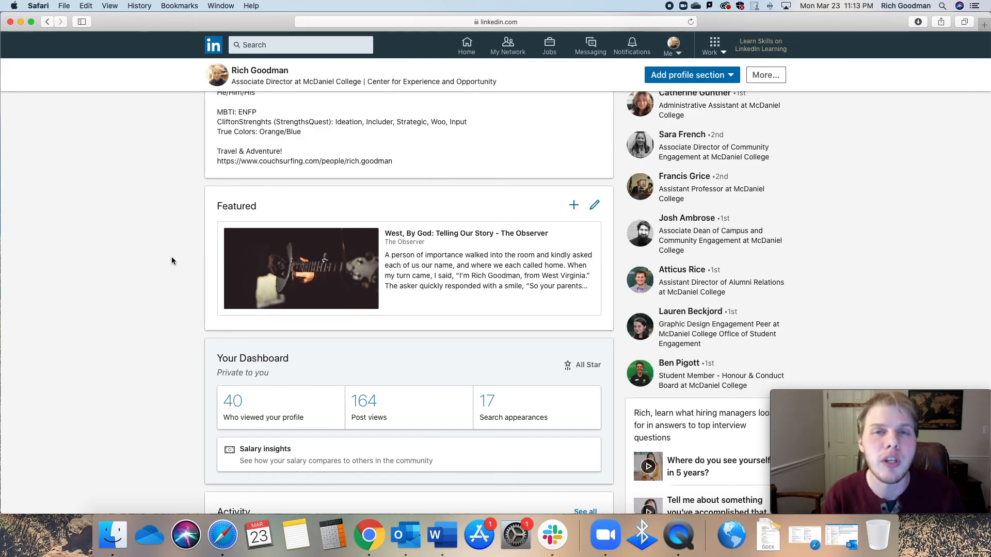
pyautogui.moveTo(346, 254)
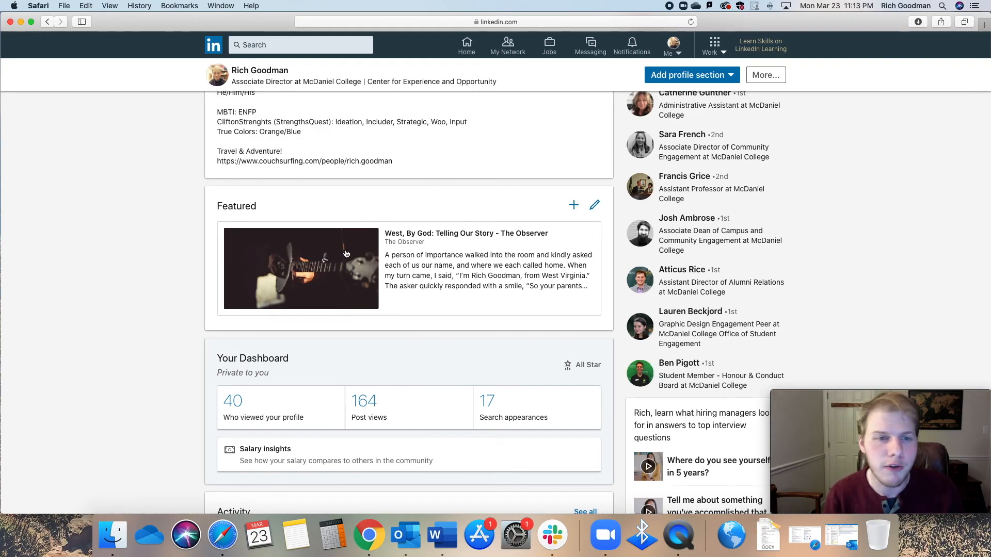
pyautogui.scroll(-3)
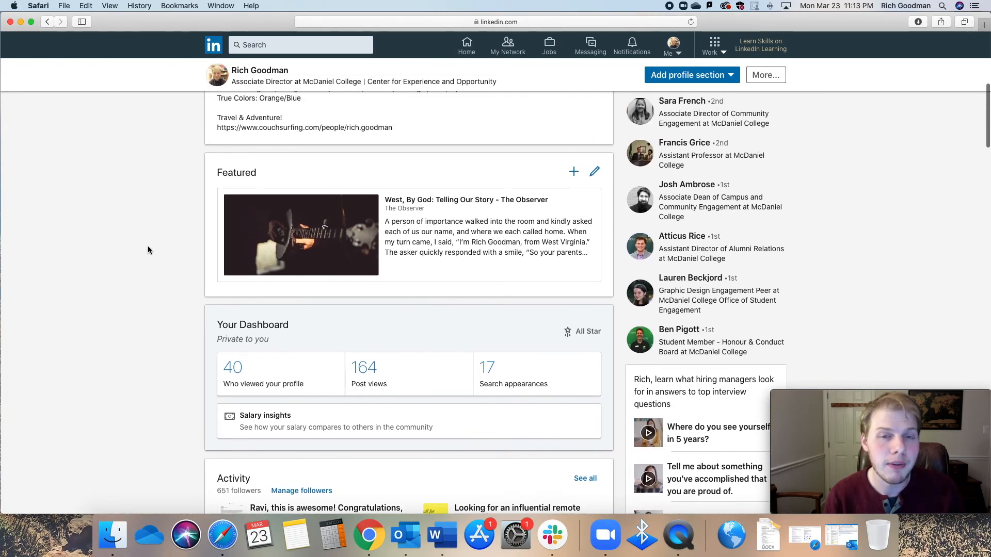
pyautogui.scroll(-3)
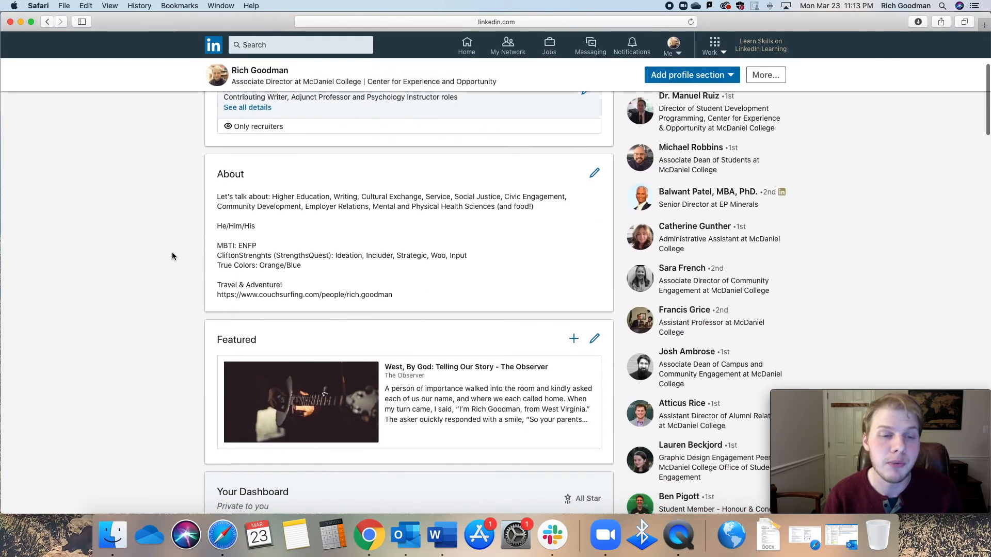
pyautogui.scroll(-3)
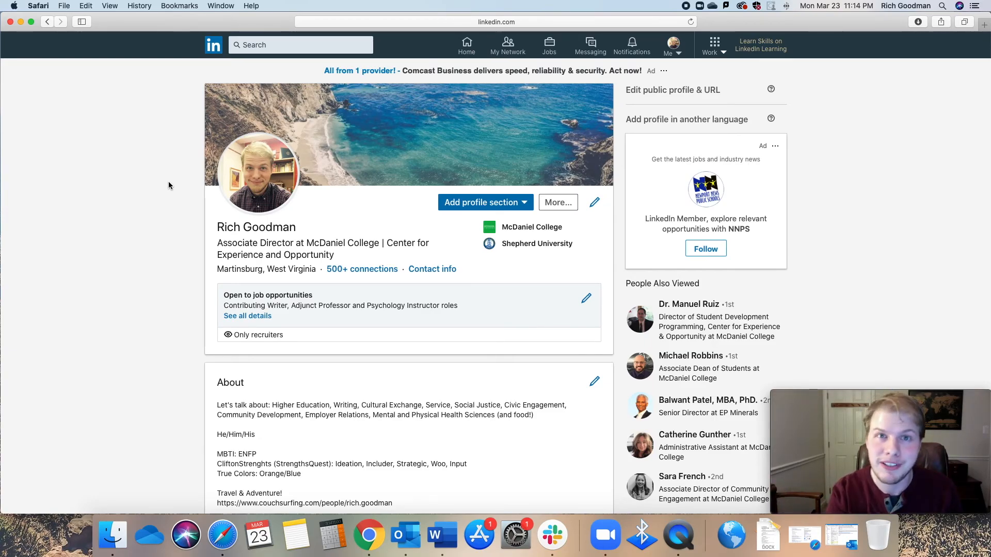
# Step: Move down the profile past the Featured article and Your Dashboard to the Activity feed
pyautogui.scroll(-3)
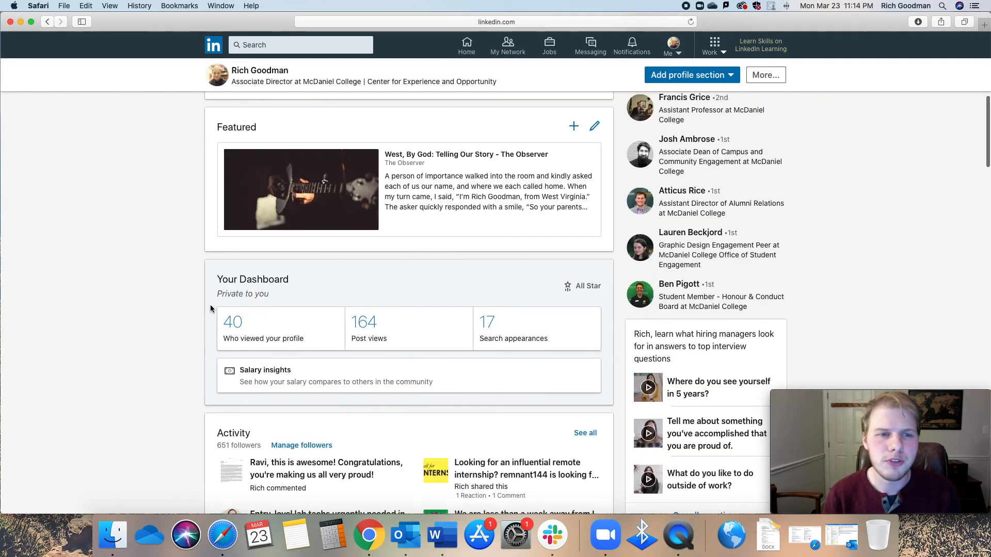
pyautogui.scroll(-3)
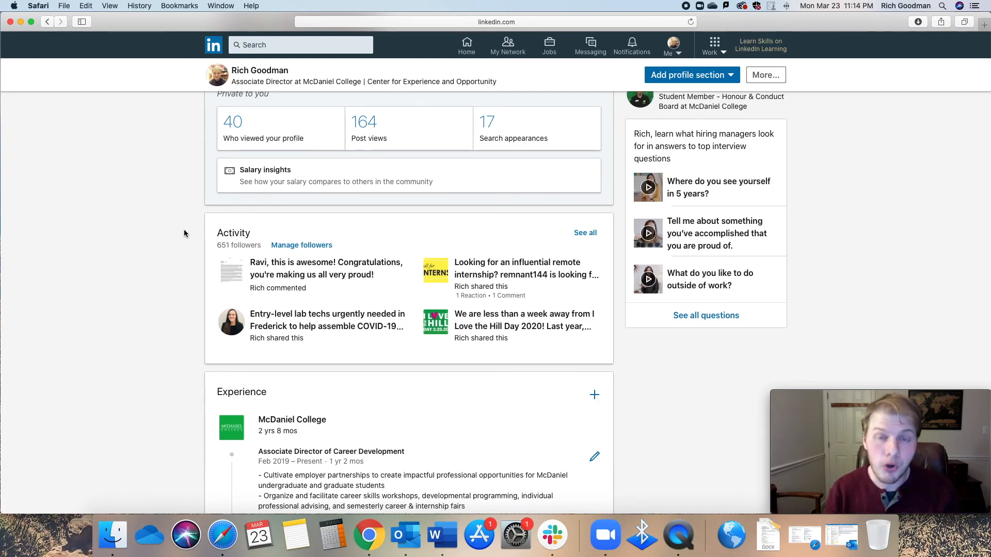
pyautogui.scroll(-3)
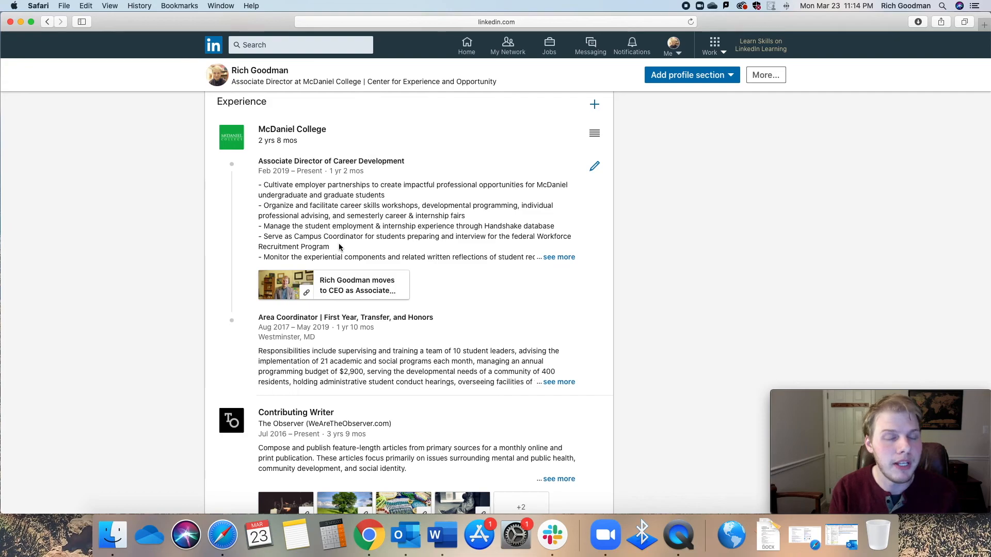
pyautogui.scroll(3)
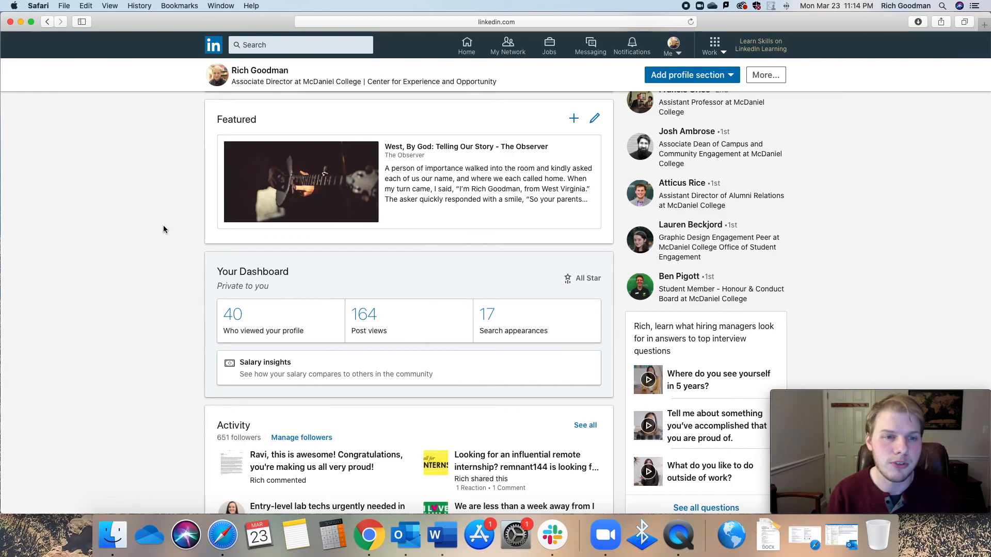
# Step: Continue down to the Experience section with McDaniel College roles and Observer writing
pyautogui.scroll(-3)
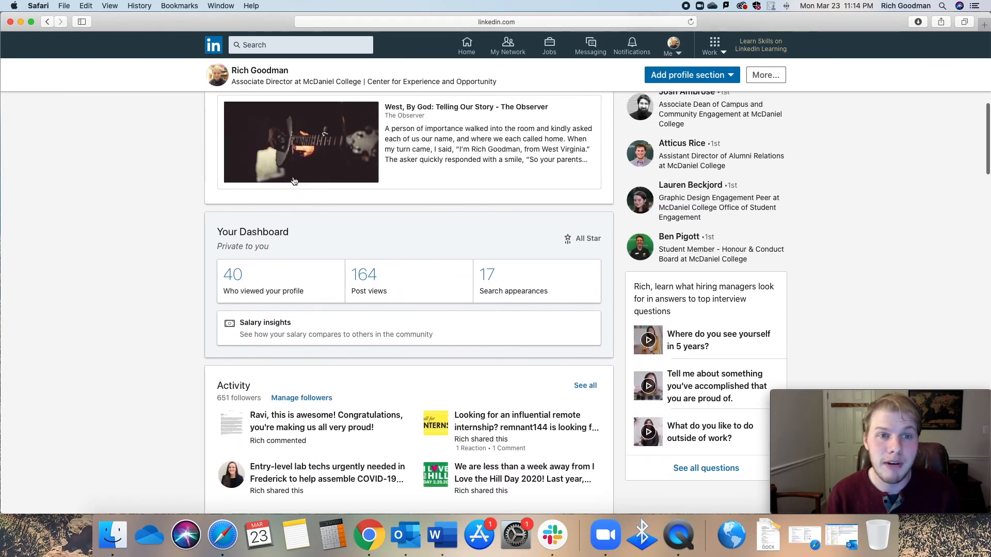
pyautogui.scroll(-3)
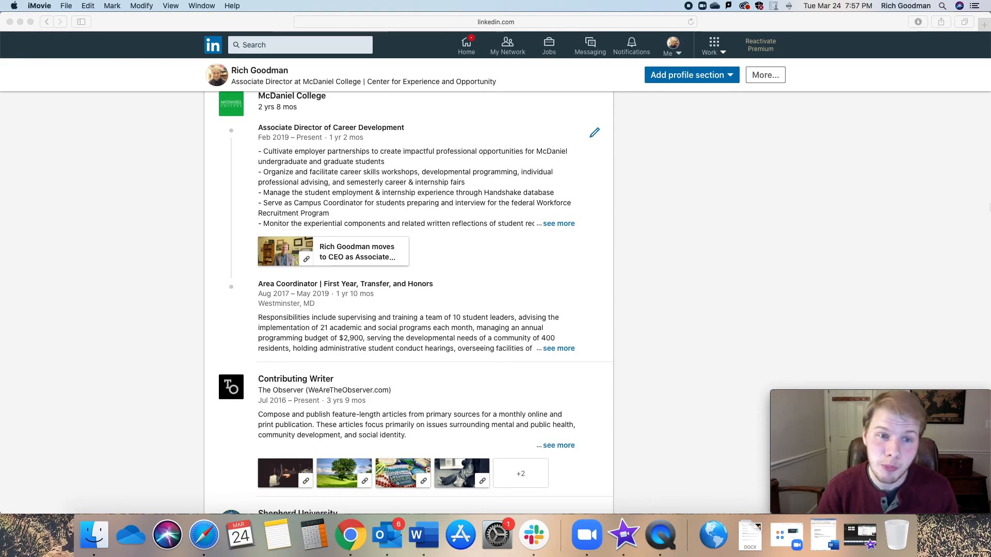
pyautogui.scroll(-3)
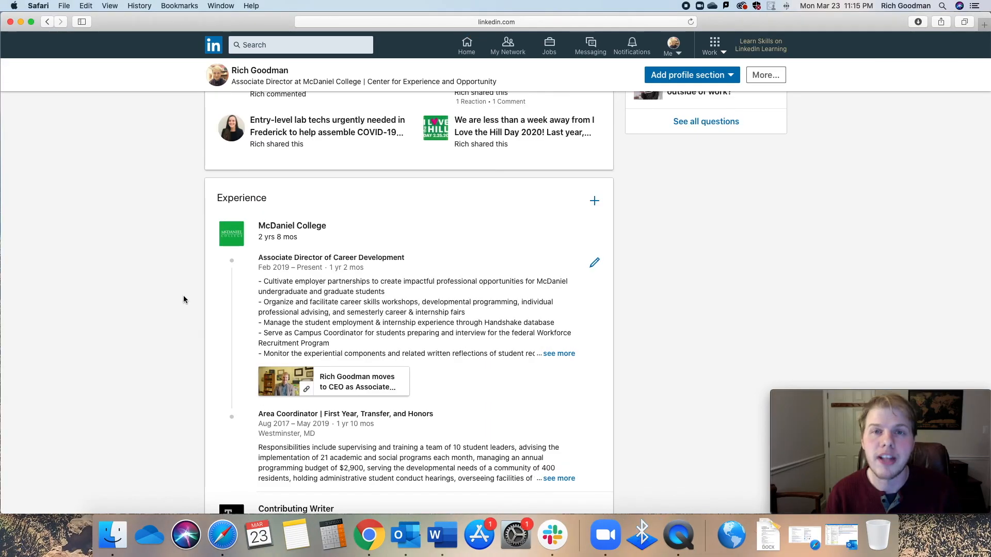
# Step: Move through the McDaniel College and Observer contributing writer entries toward the Shepherd University roles
pyautogui.scroll(-3)
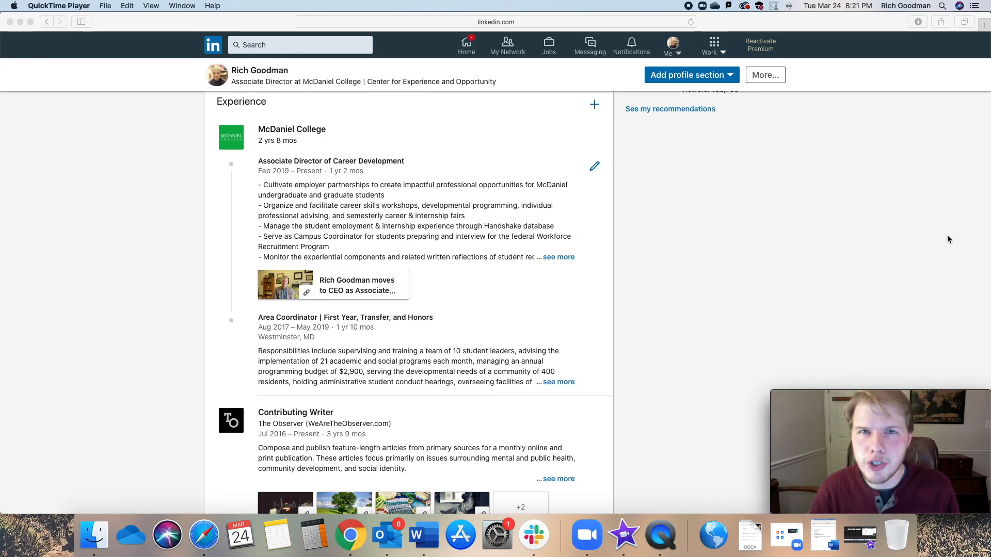
pyautogui.scroll(-3)
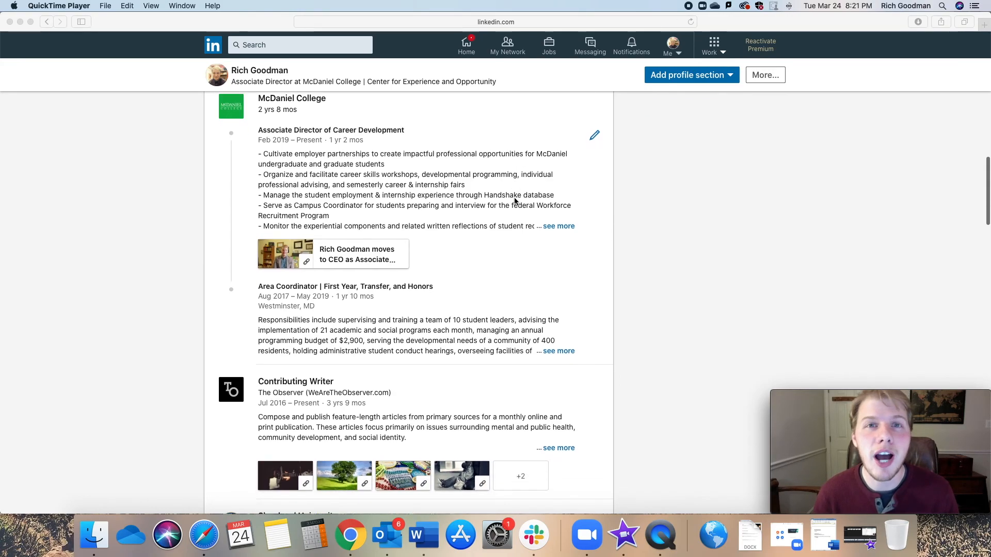
pyautogui.moveTo(494, 193)
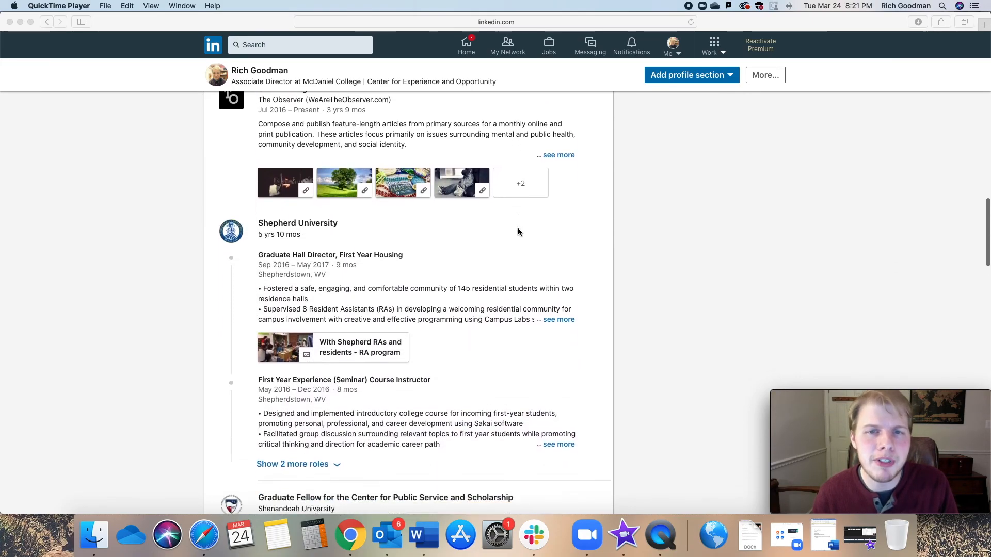
# Step: Pass Education, Licenses and Volunteer Experience, then show the addable profile sections with Skills expanded
pyautogui.scroll(-3)
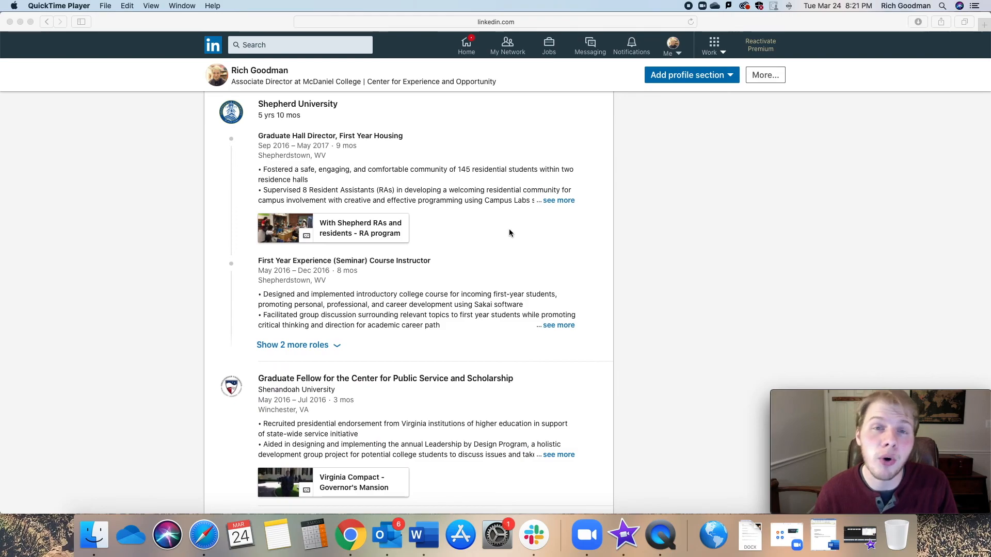
pyautogui.scroll(-3)
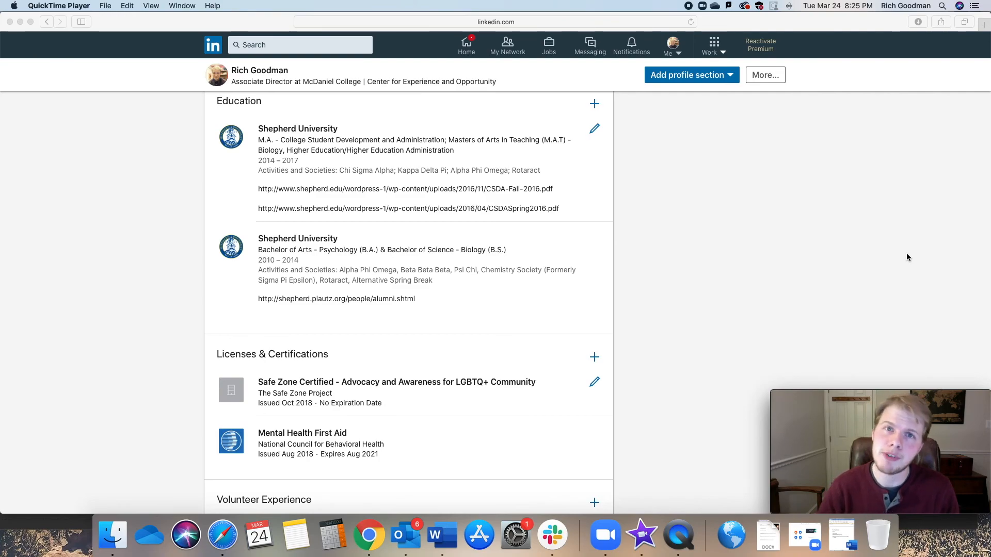
pyautogui.scroll(-3)
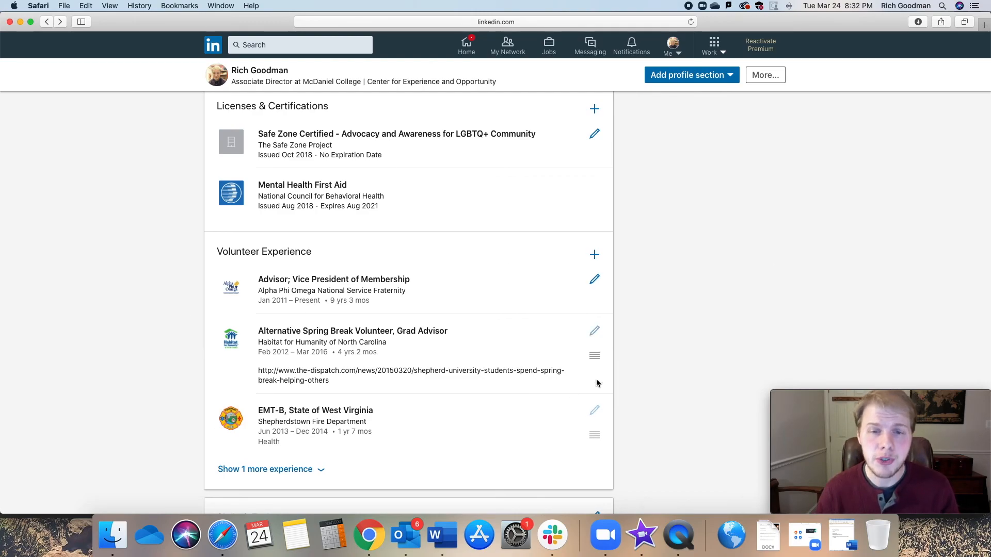
pyautogui.moveTo(678, 366)
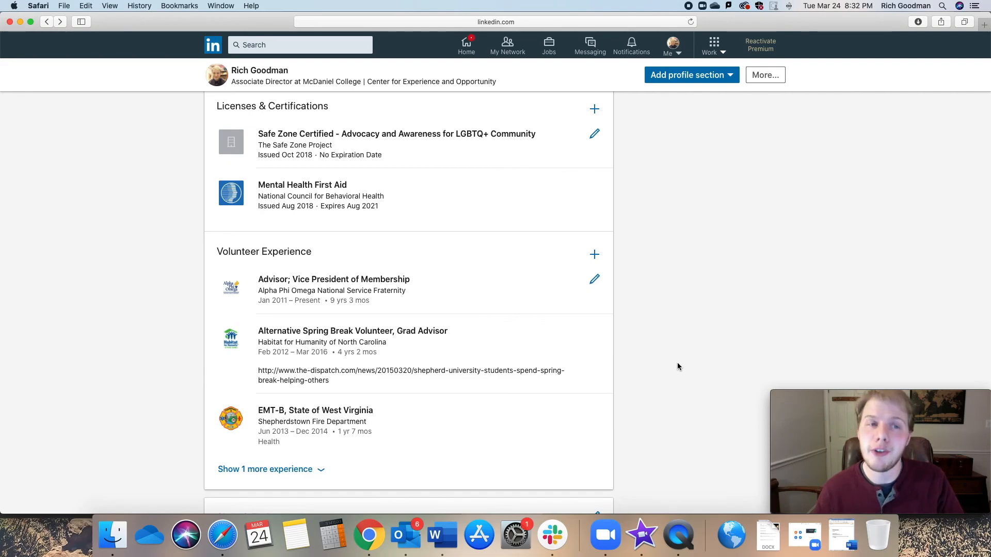
pyautogui.click(689, 74)
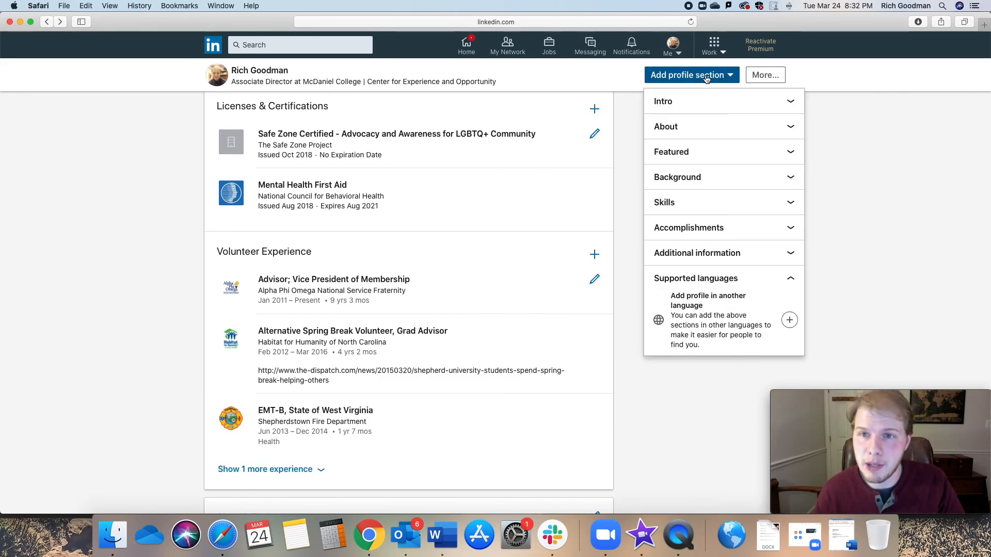
pyautogui.click(672, 151)
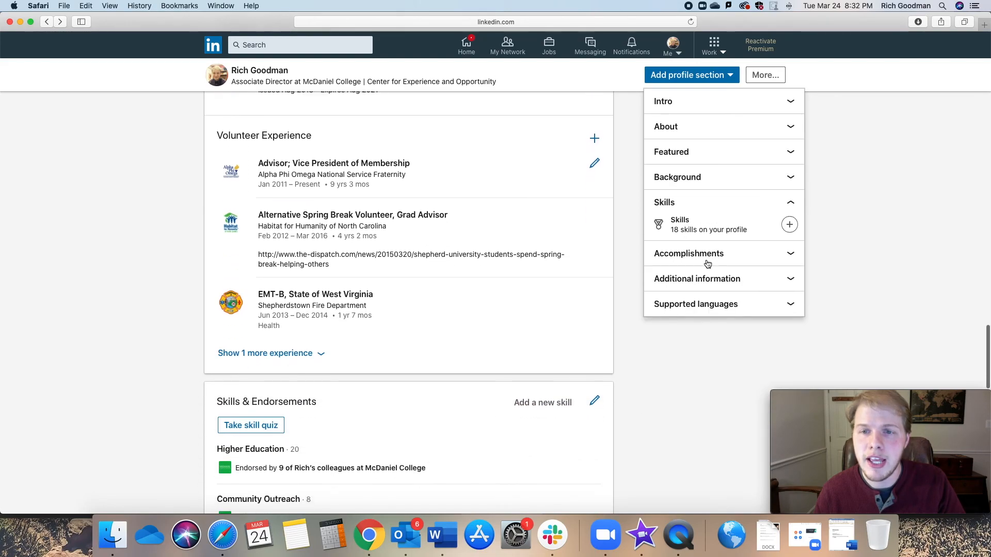
# Step: Review the fully expanded Skills & Endorsements list on the profile
pyautogui.scroll(-3)
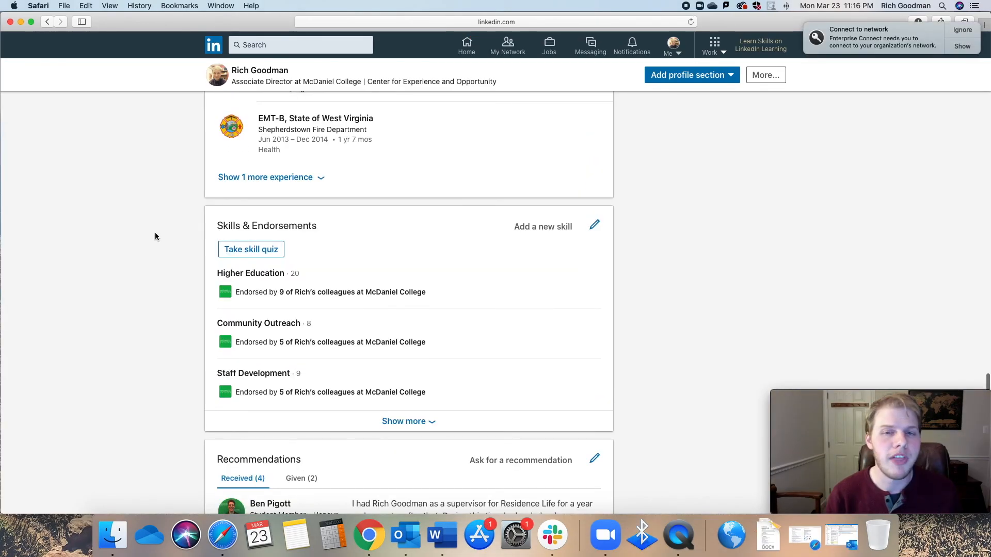
pyautogui.scroll(-3)
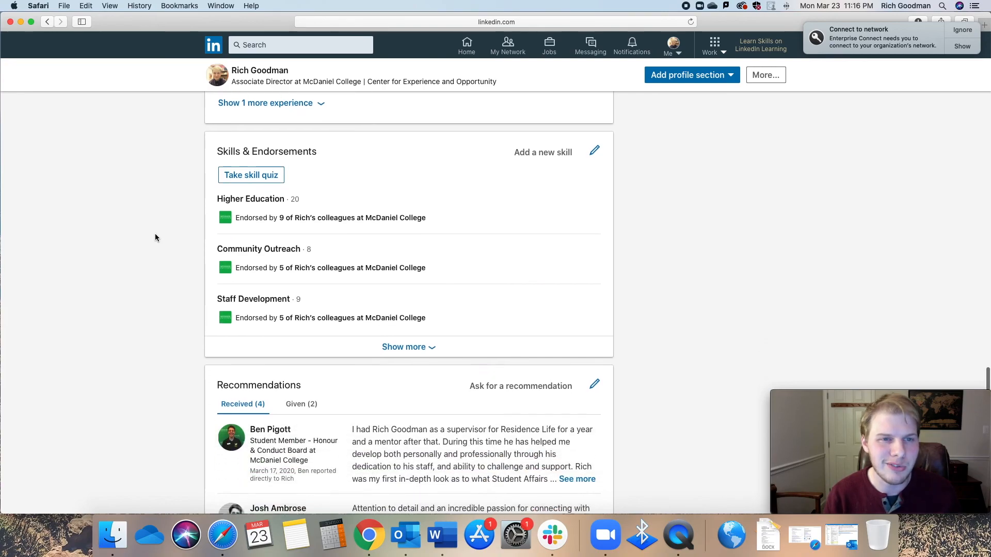
pyautogui.scroll(-3)
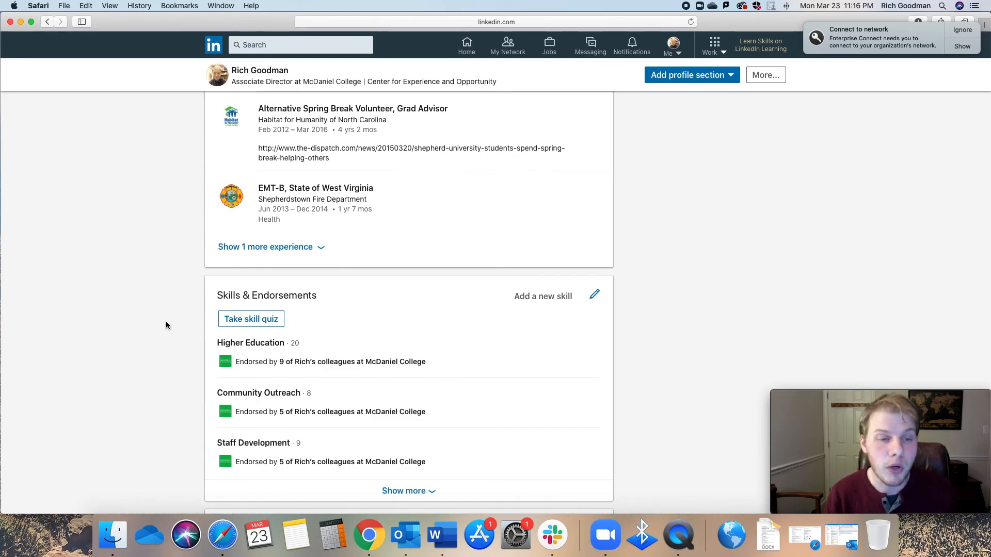
pyautogui.scroll(-3)
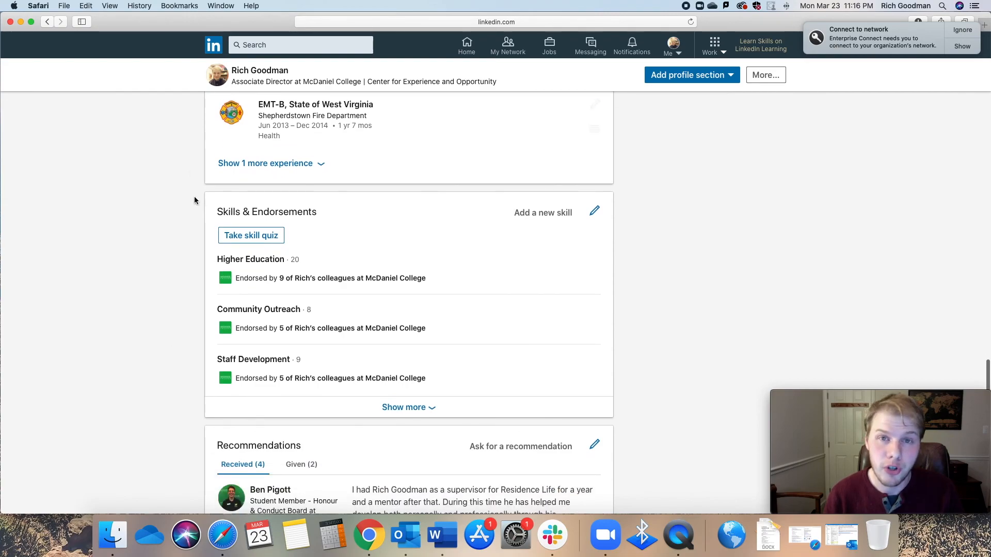
pyautogui.scroll(-3)
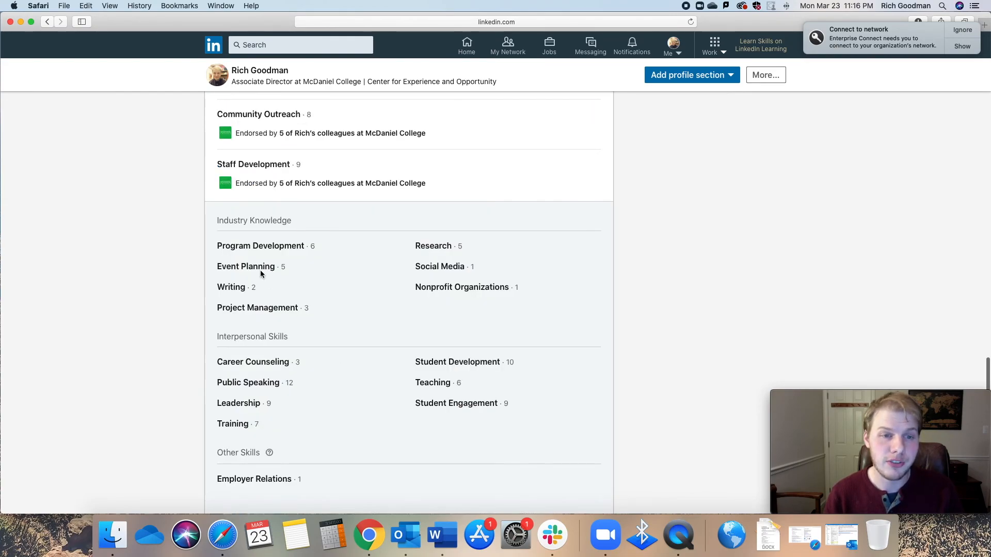
pyautogui.scroll(-3)
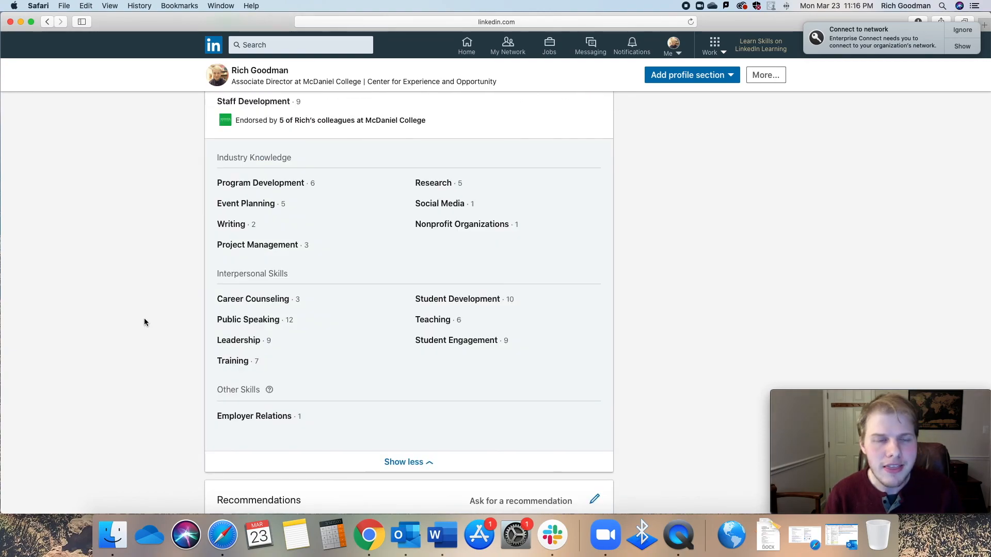
pyautogui.scroll(3)
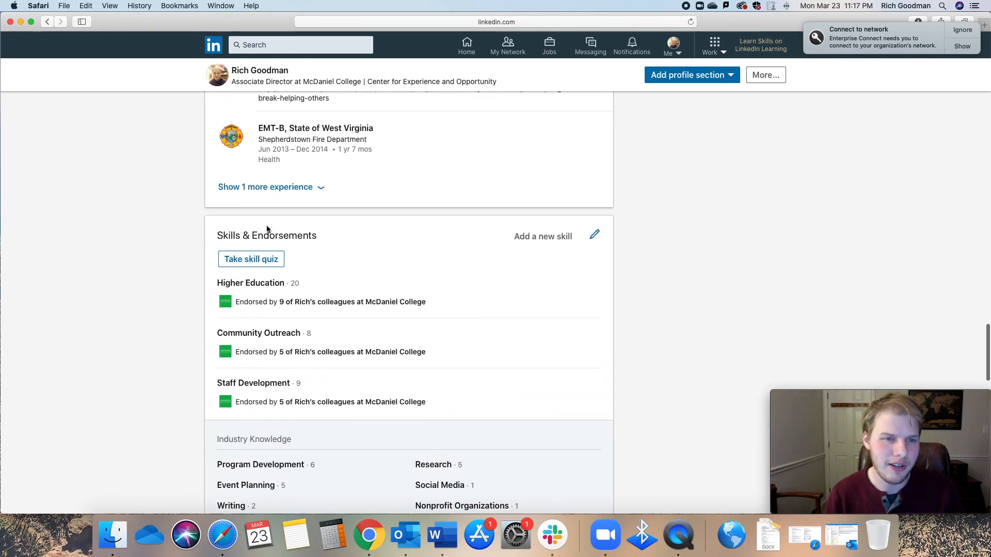
# Step: Continue past Recommendations and Accomplishments down to Interests and the page footer
pyautogui.scroll(-3)
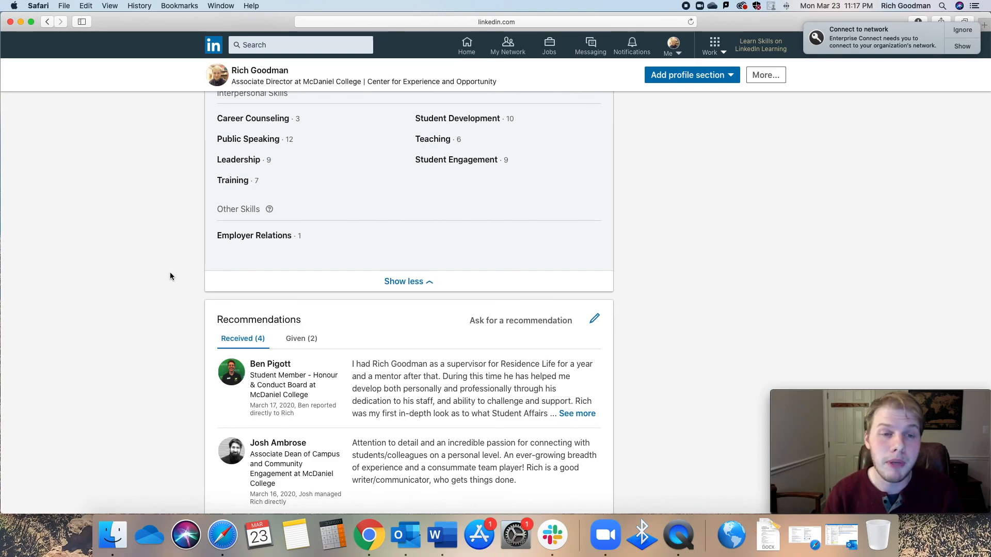
pyautogui.scroll(3)
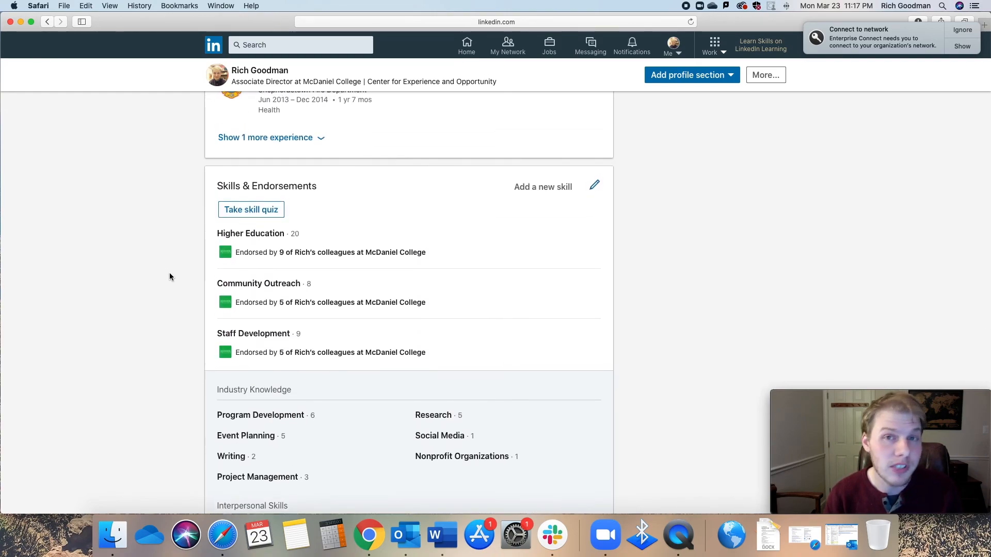
pyautogui.scroll(-3)
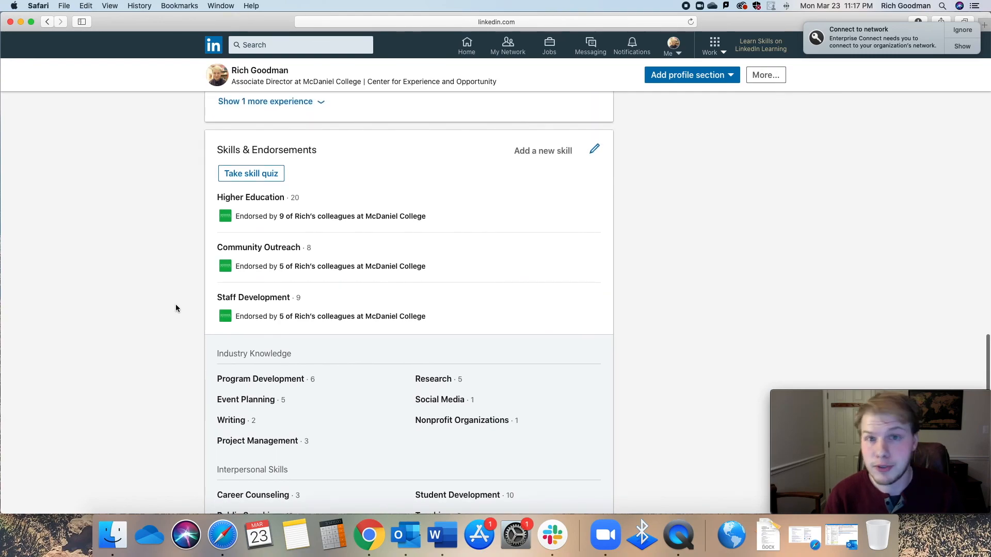
pyautogui.scroll(-3)
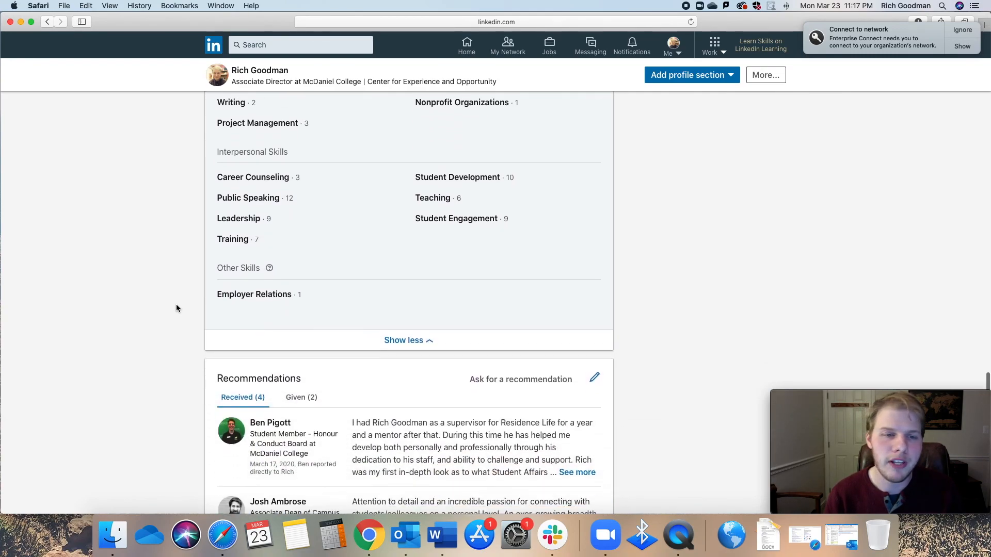
pyautogui.scroll(-3)
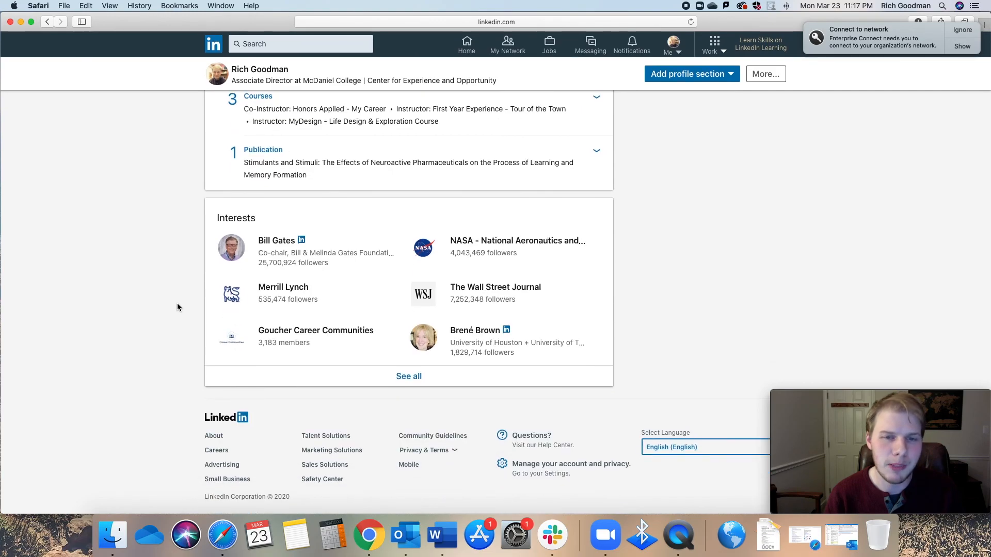
pyautogui.scroll(3)
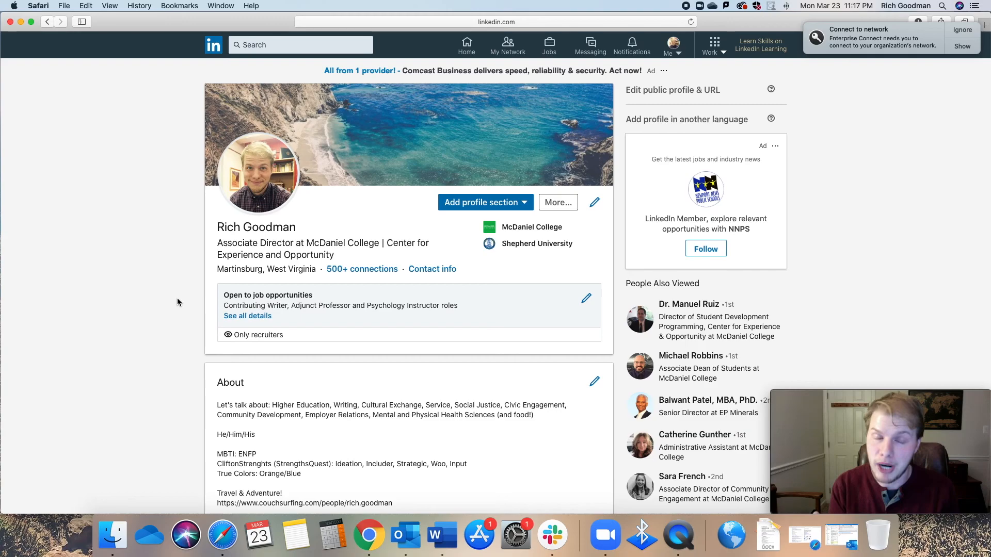
pyautogui.scroll(-3)
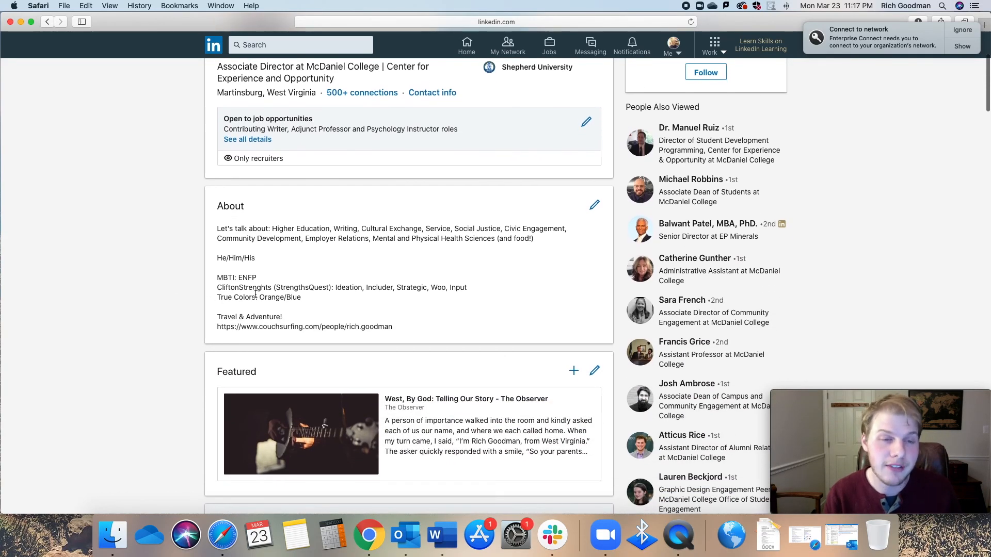
pyautogui.scroll(-3)
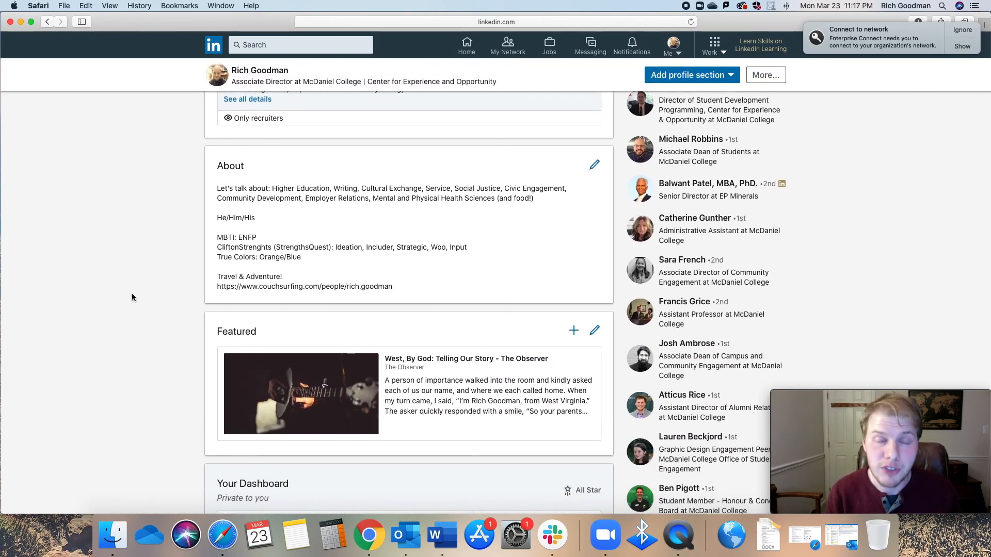
pyautogui.scroll(-3)
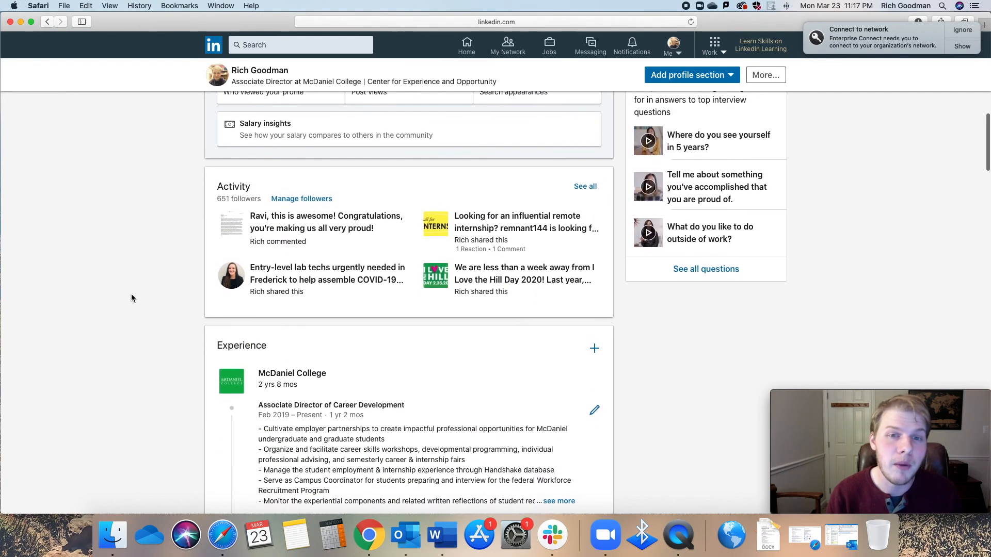
pyautogui.scroll(-3)
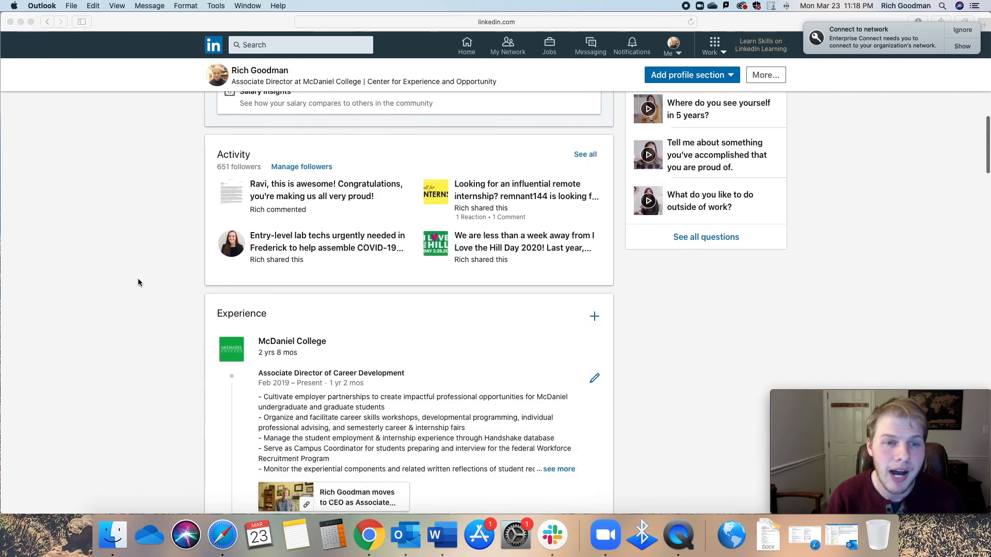
pyautogui.scroll(-3)
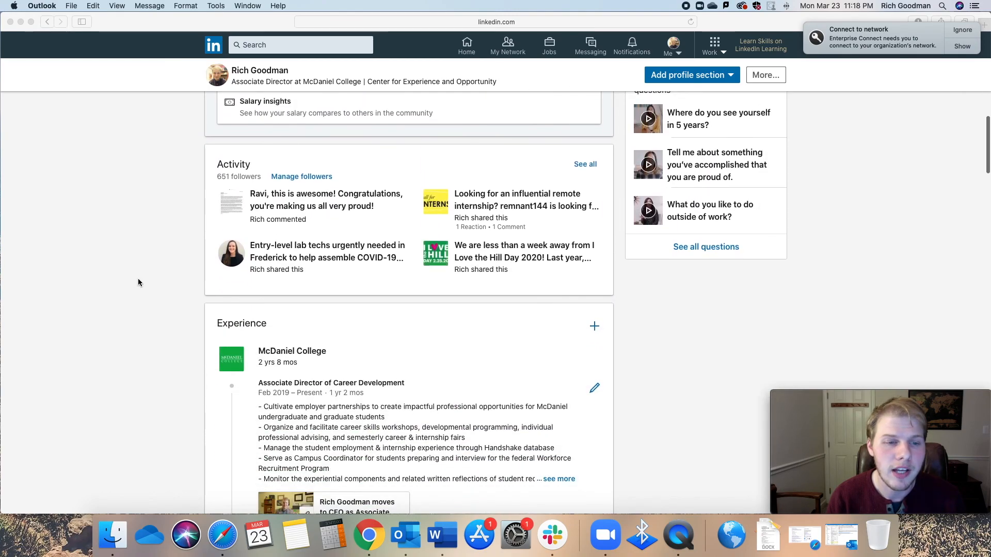
pyautogui.scroll(-3)
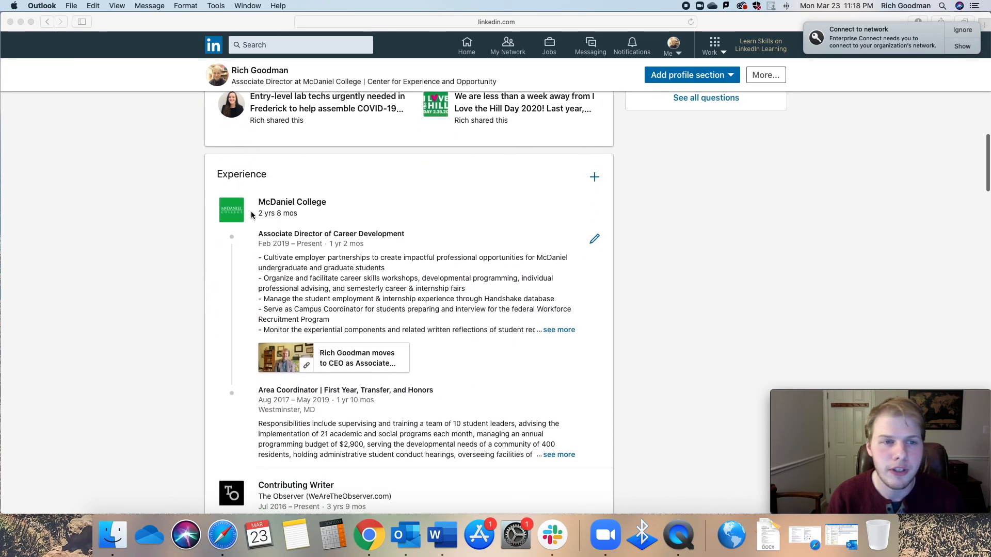
pyautogui.scroll(-3)
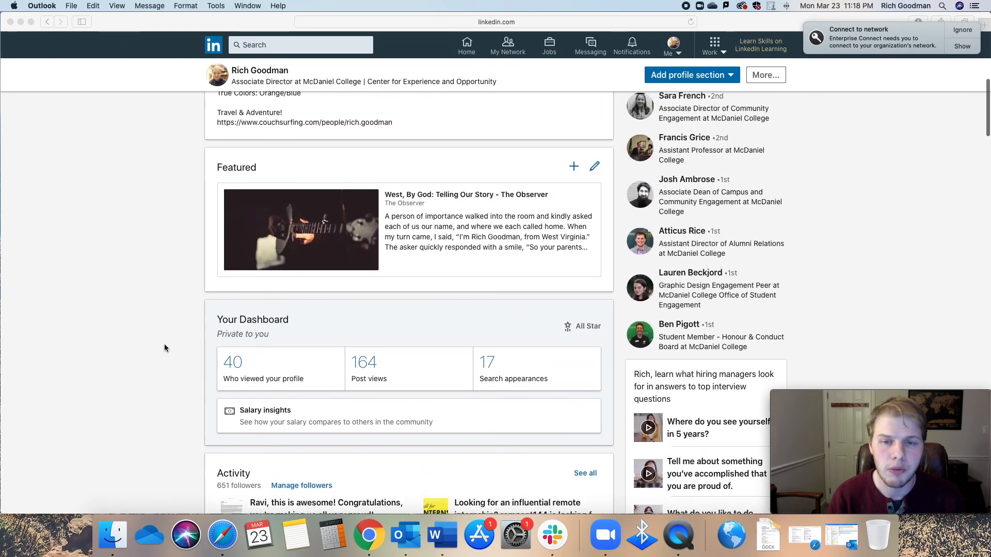
pyautogui.scroll(-3)
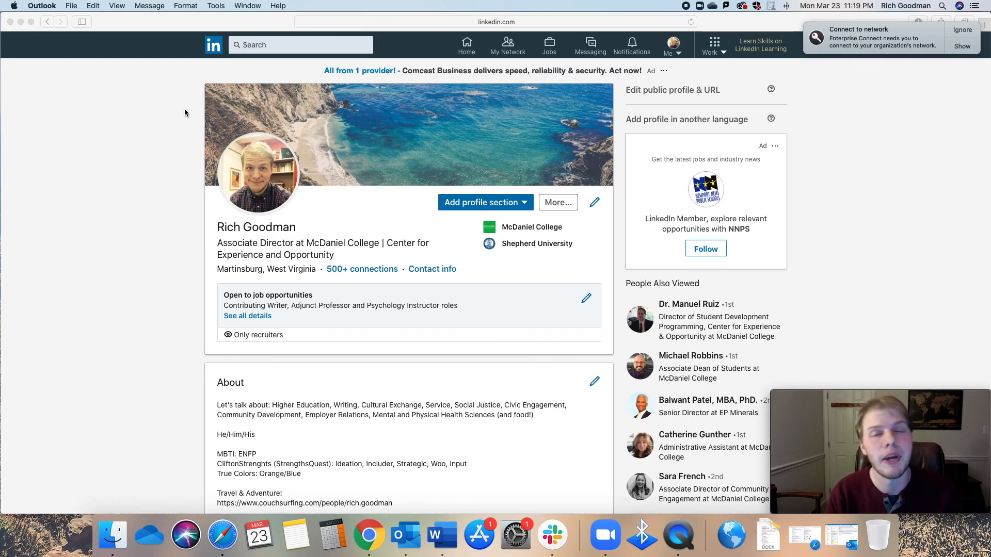
# Step: Look over the profile once more before returning to the LinkedIn home feed
pyautogui.scroll(-3)
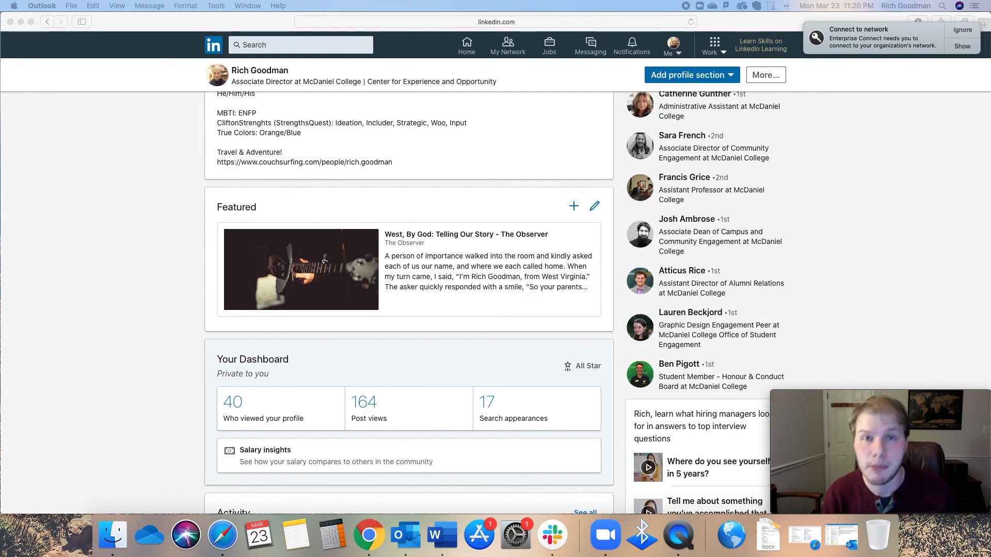
pyautogui.scroll(3)
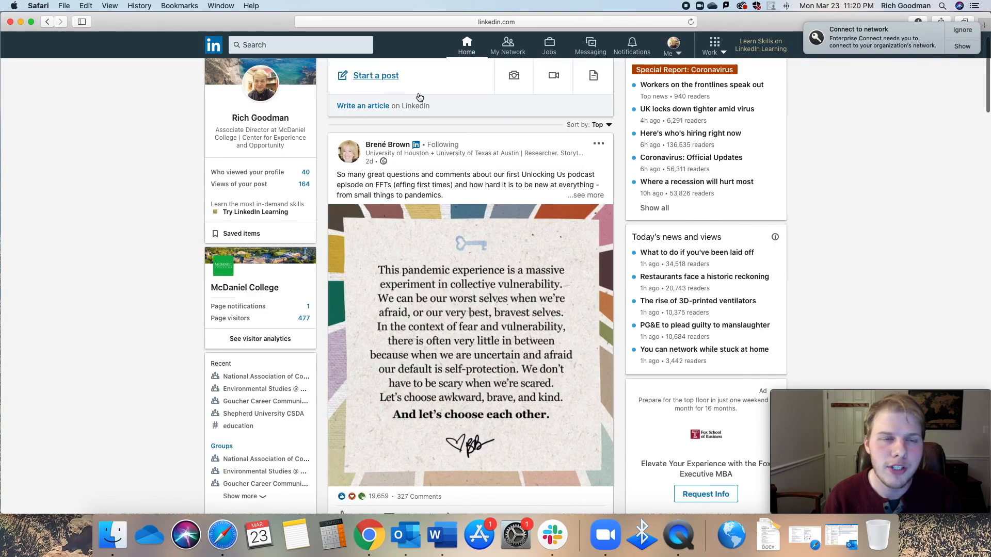
# Step: Search LinkedIn people for 'McDaniel College' and show the result-type filter choices
pyautogui.click(291, 44)
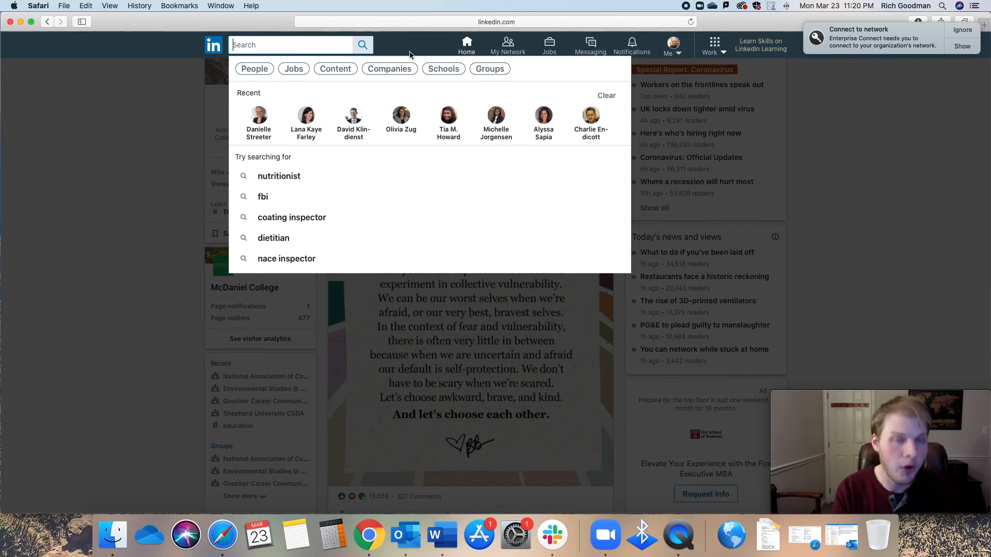
pyautogui.write('McDaniel college')
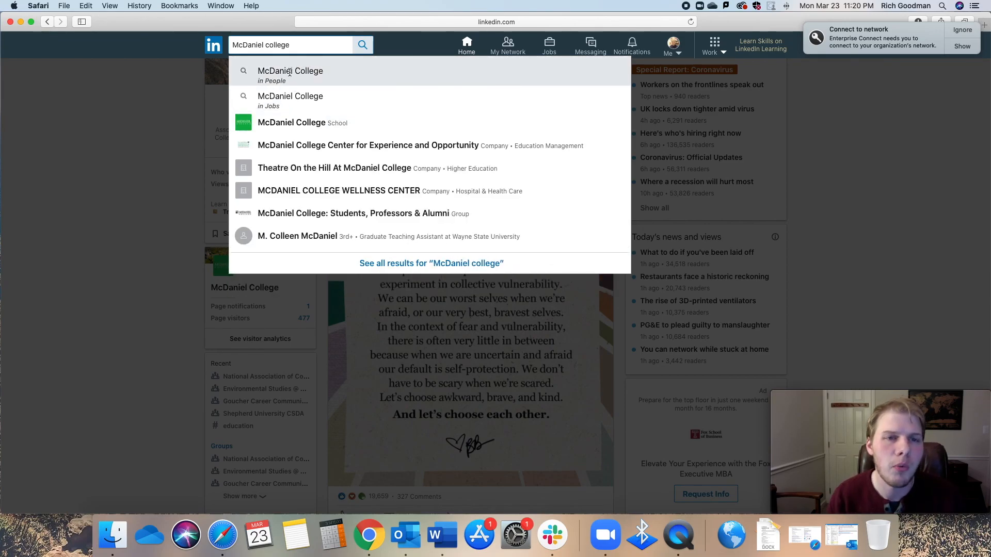
pyautogui.click(290, 70)
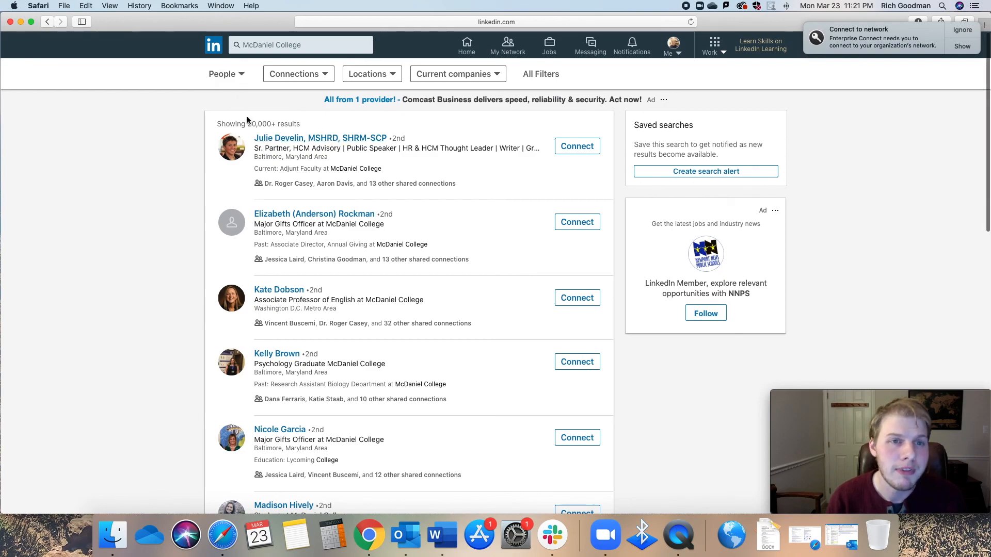
pyautogui.scroll(-3)
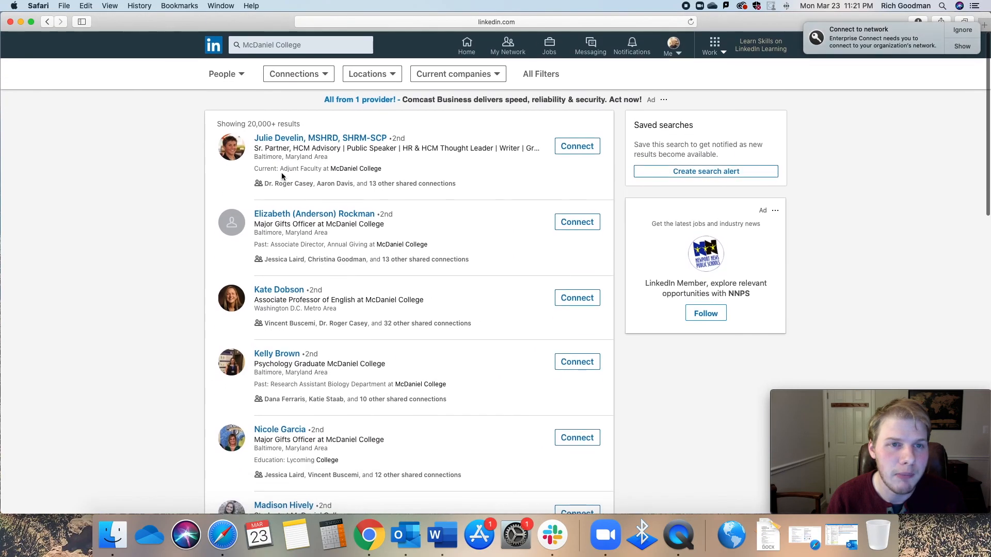
pyautogui.click(223, 75)
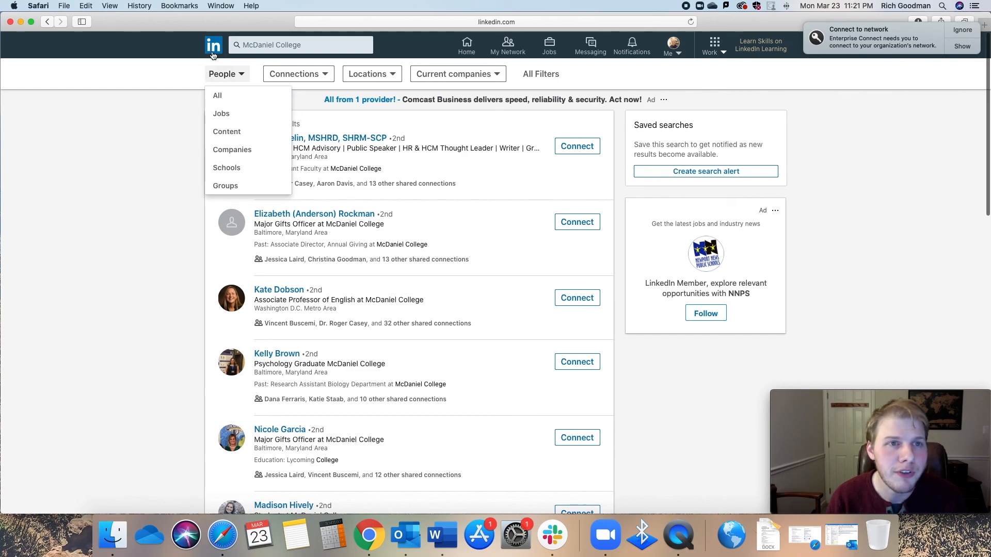
# Step: Switch to Schools, open McDaniel College's alumni page and try a 'laboratory' keyword filter on its 11,484 alumni
pyautogui.click(226, 168)
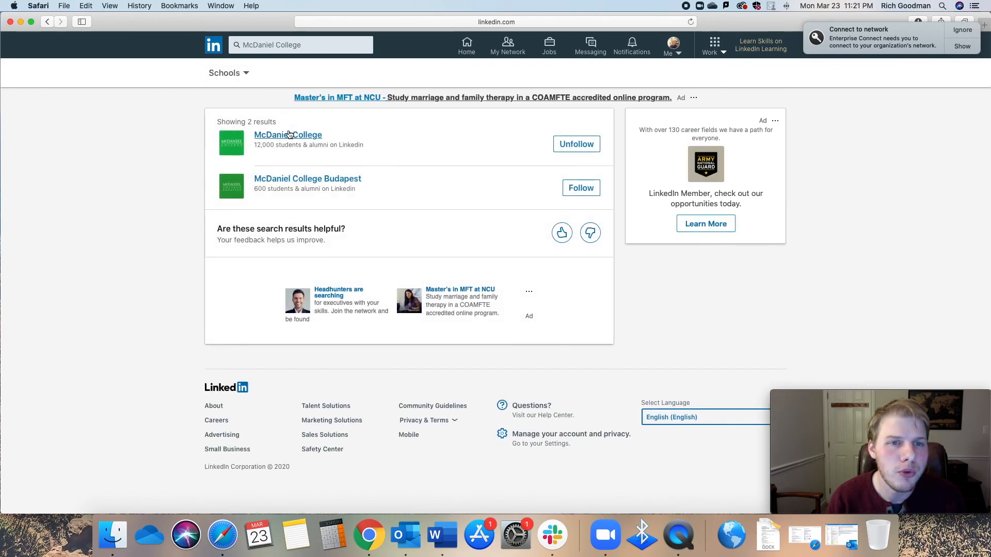
pyautogui.click(288, 134)
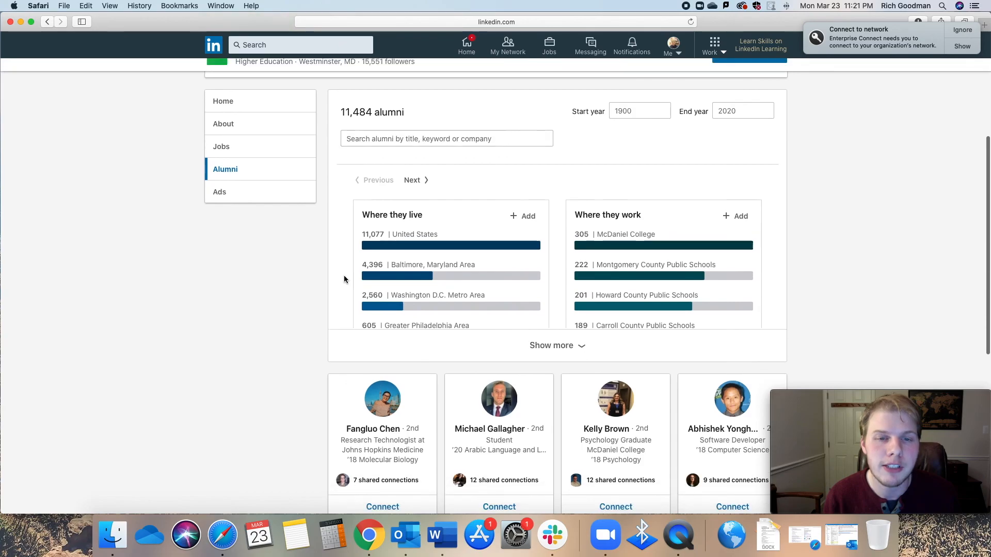
pyautogui.scroll(-3)
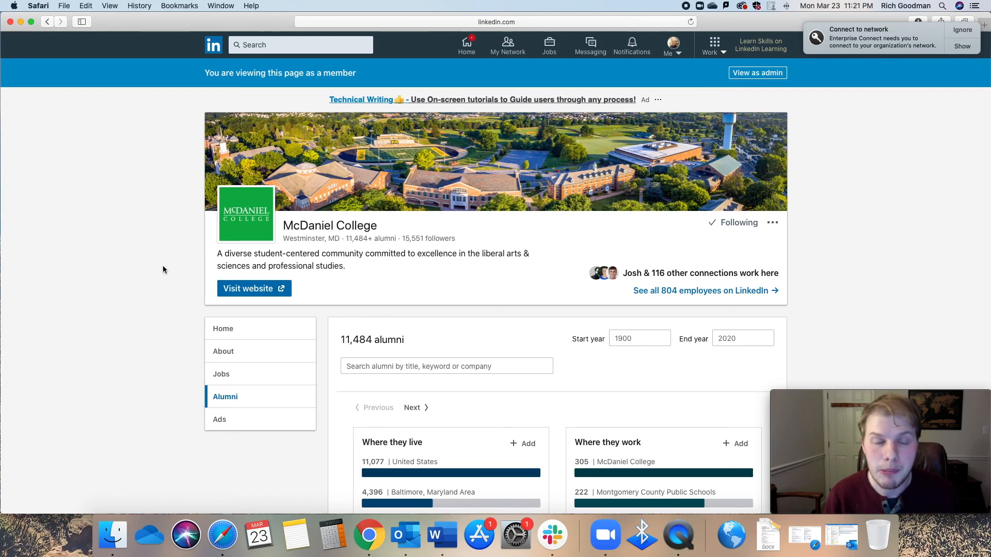
pyautogui.moveTo(419, 381)
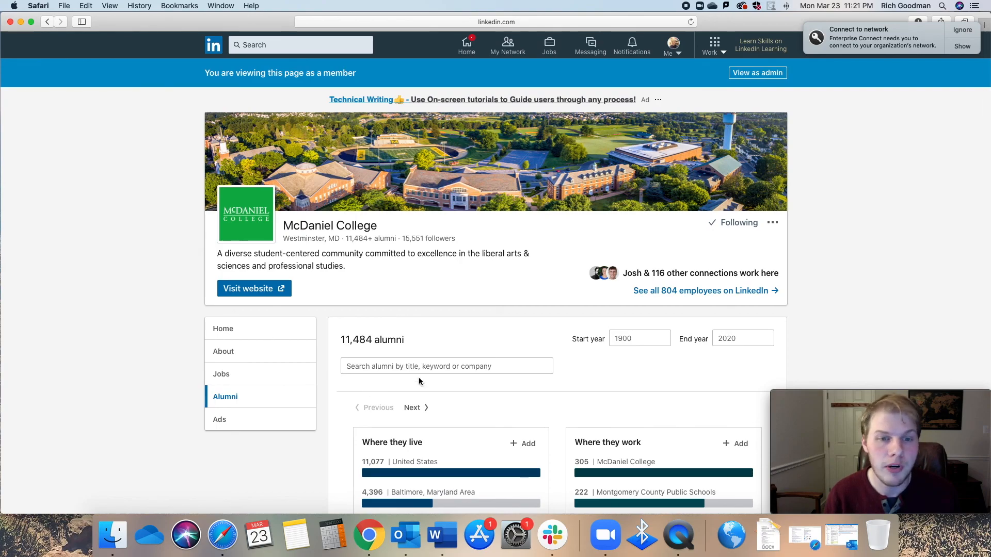
pyautogui.click(446, 366)
pyautogui.write('laboratory')
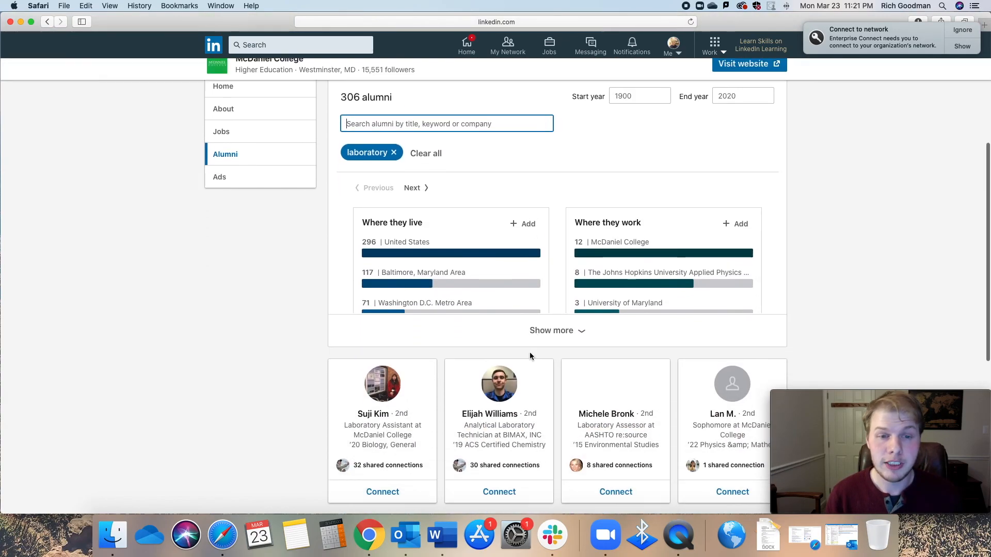
pyautogui.scroll(-3)
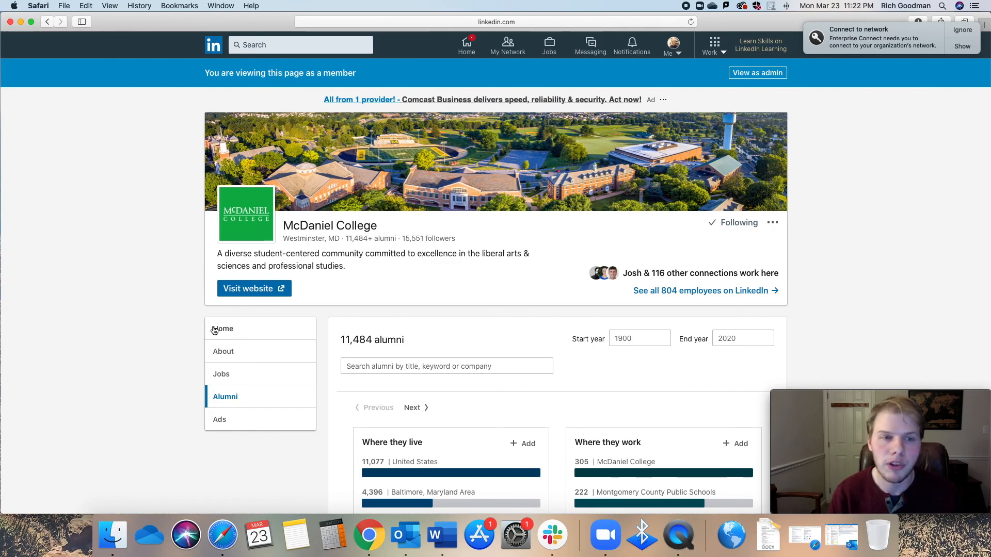
pyautogui.moveTo(322, 350)
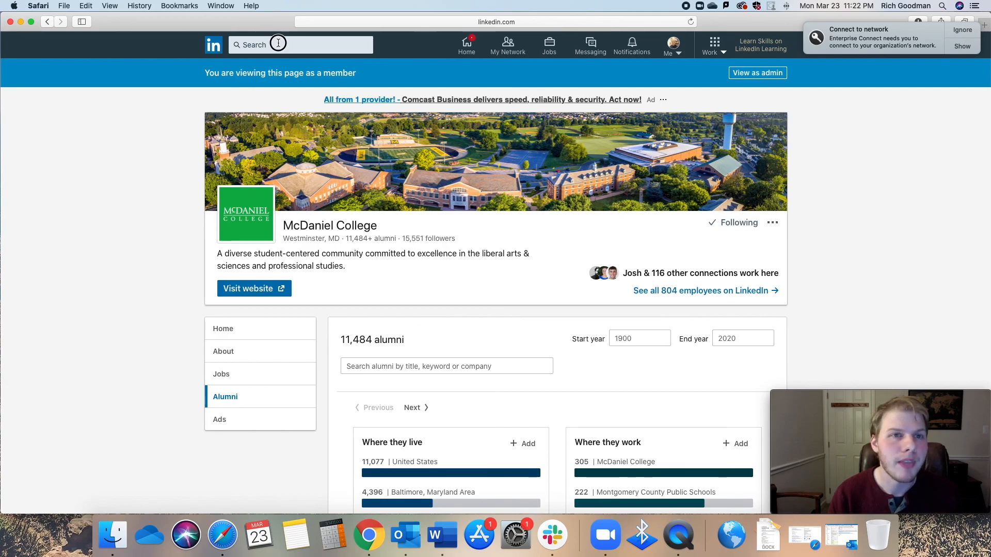
# Step: Search 't rowe', choose T. Rowe Price and browse its People page employee cards and insights
pyautogui.click(291, 44)
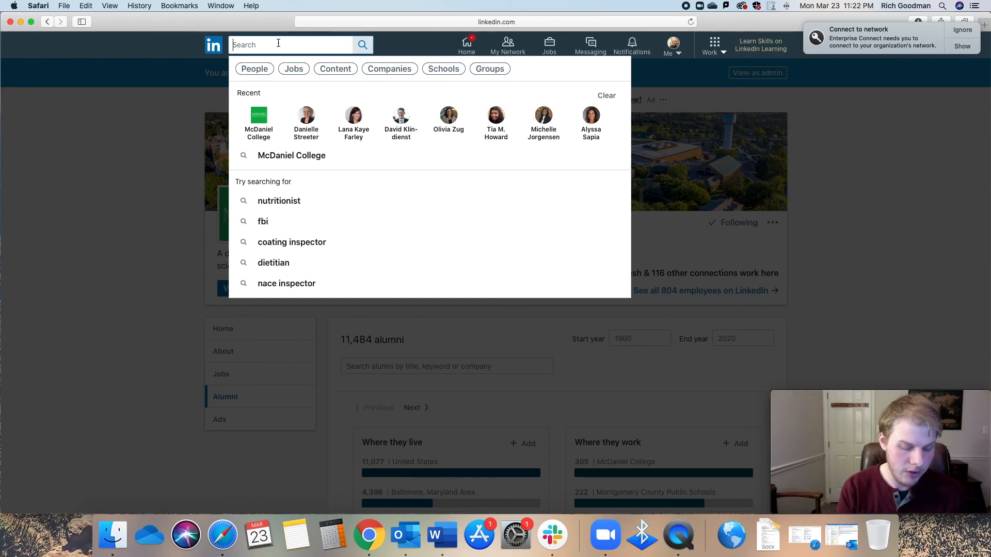
pyautogui.write('t rowe')
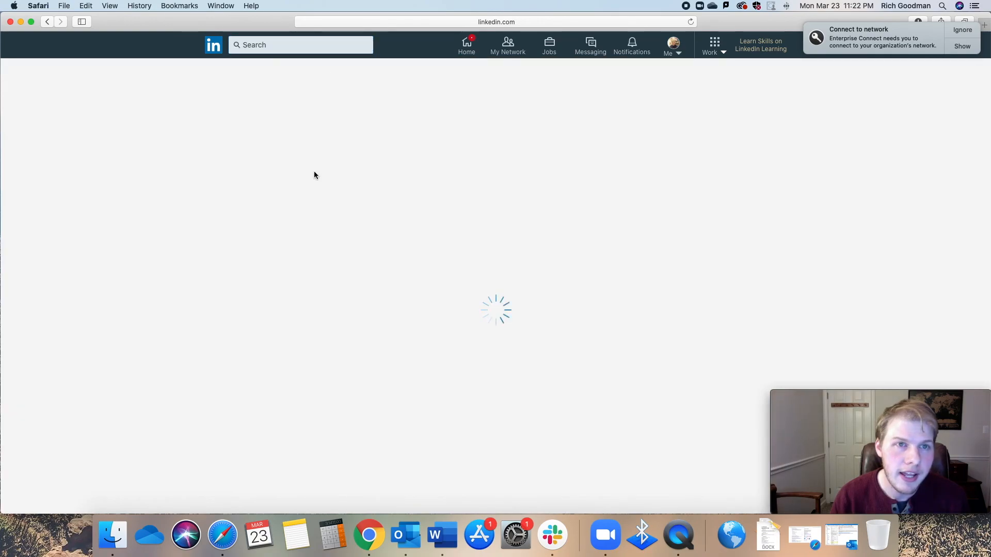
pyautogui.click(224, 361)
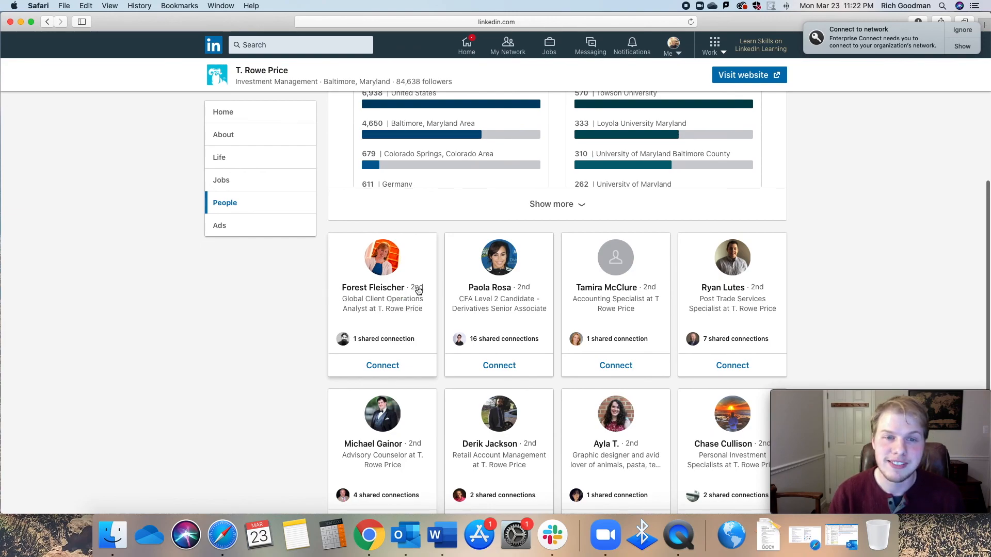
pyautogui.scroll(-3)
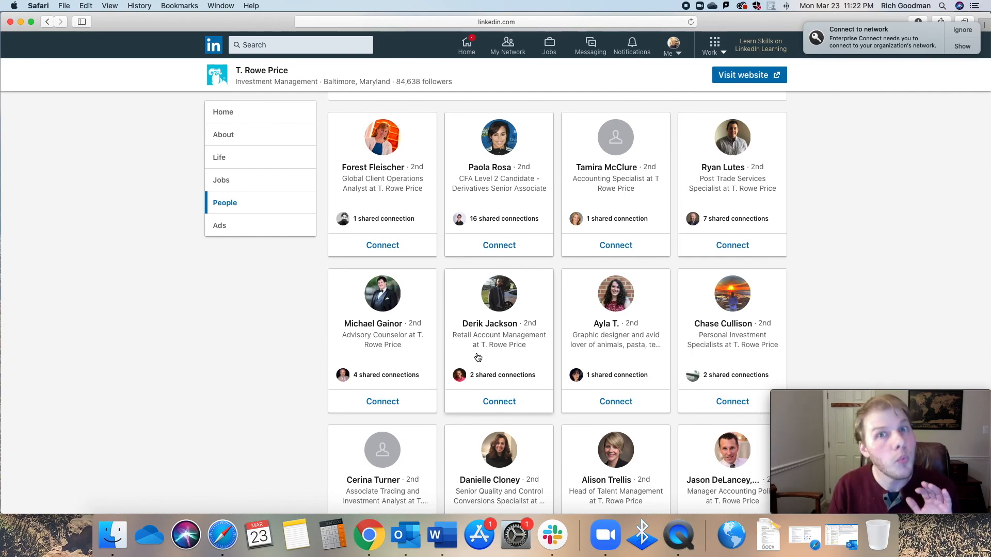
pyautogui.scroll(-3)
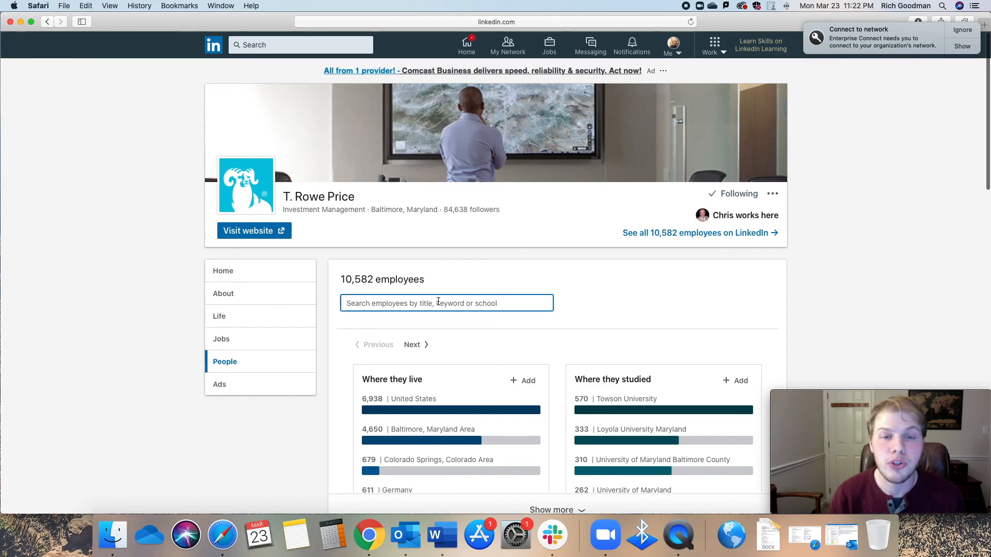
pyautogui.scroll(-3)
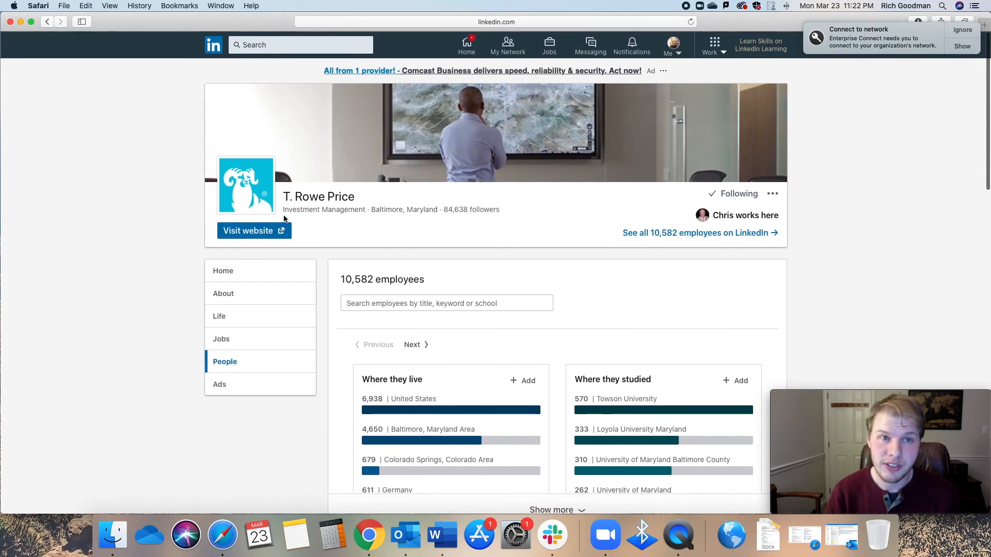
# Step: Return to the LinkedIn home feed from the top navigation bar
pyautogui.click(465, 45)
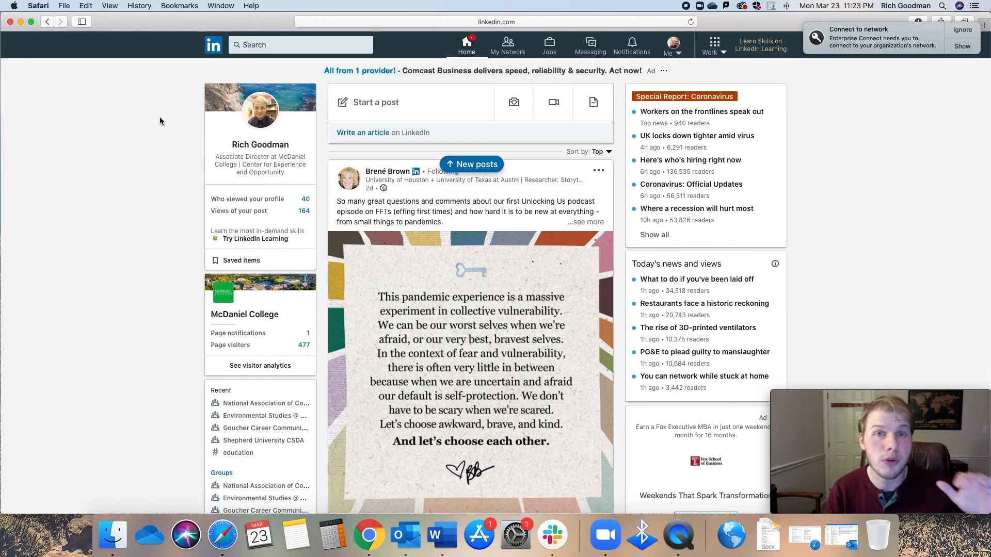
pyautogui.moveTo(198, 114)
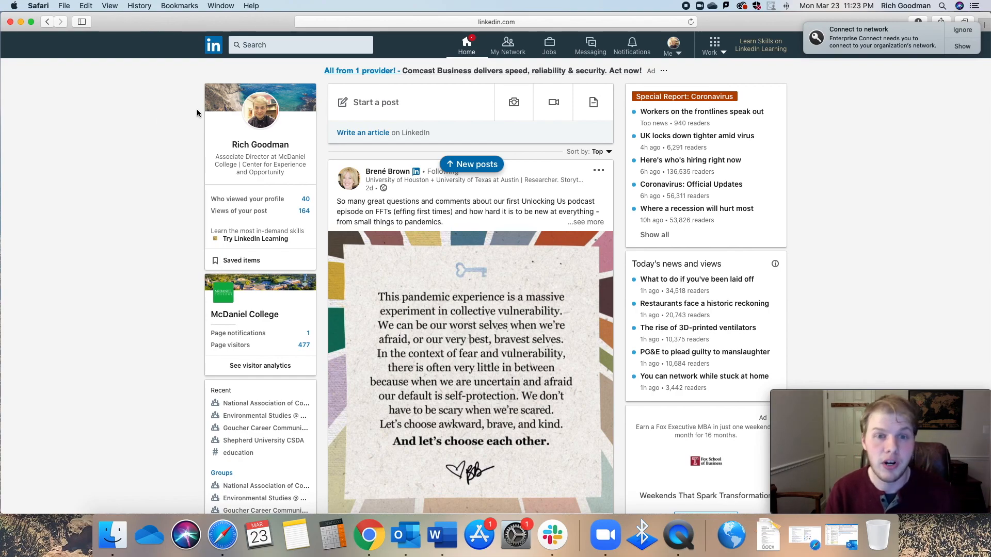